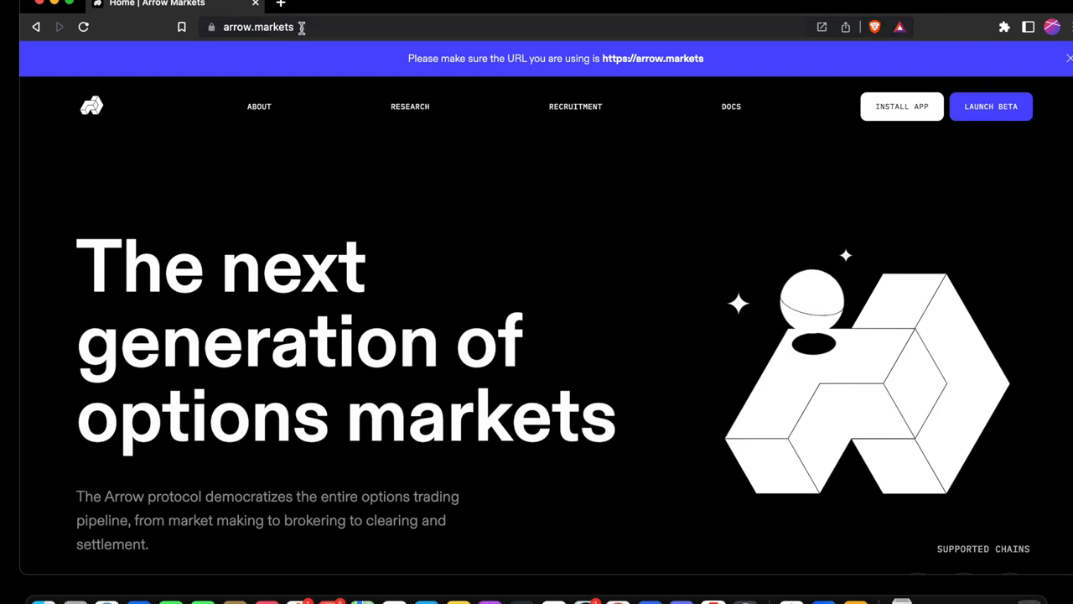
- Launch the testnet trading app from the site and connect a wallet to it
{"action": "left_click", "coordinate": [258, 27]}
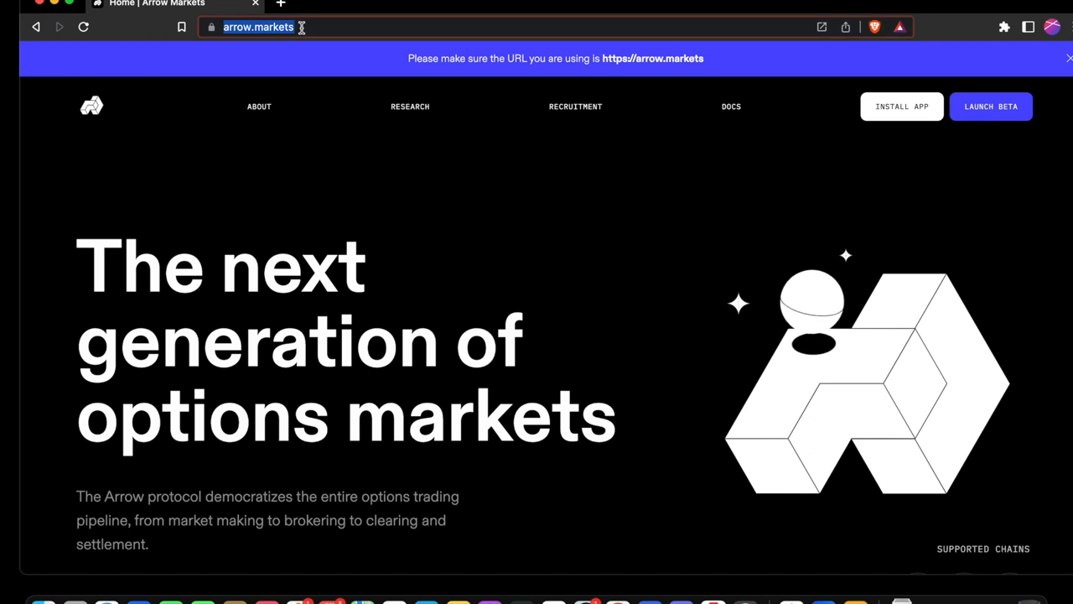
{"action": "mouse_move", "coordinate": [377, 67]}
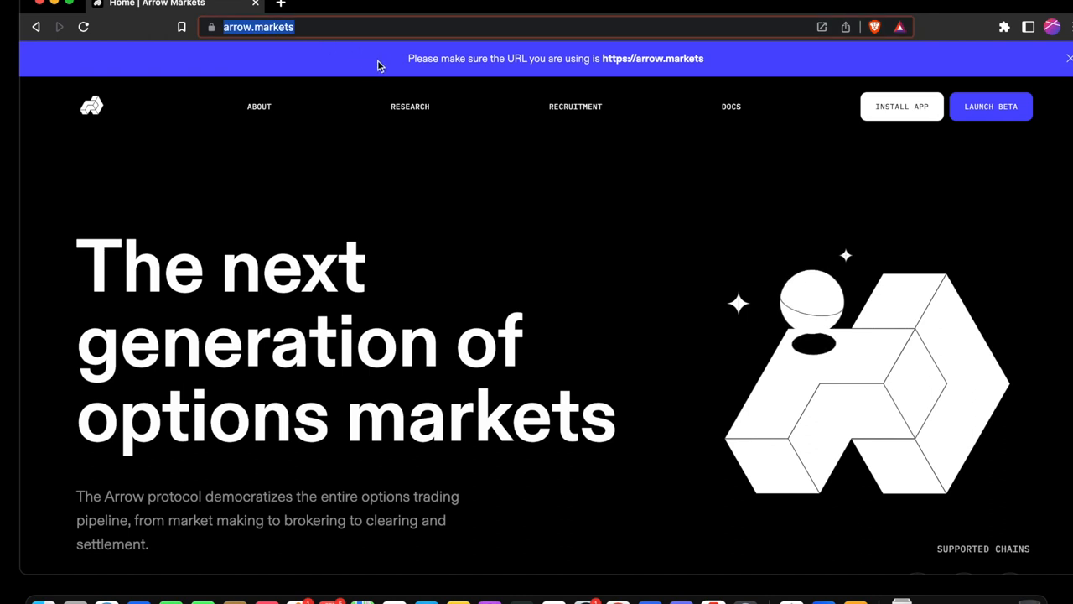
{"action": "mouse_move", "coordinate": [521, 116]}
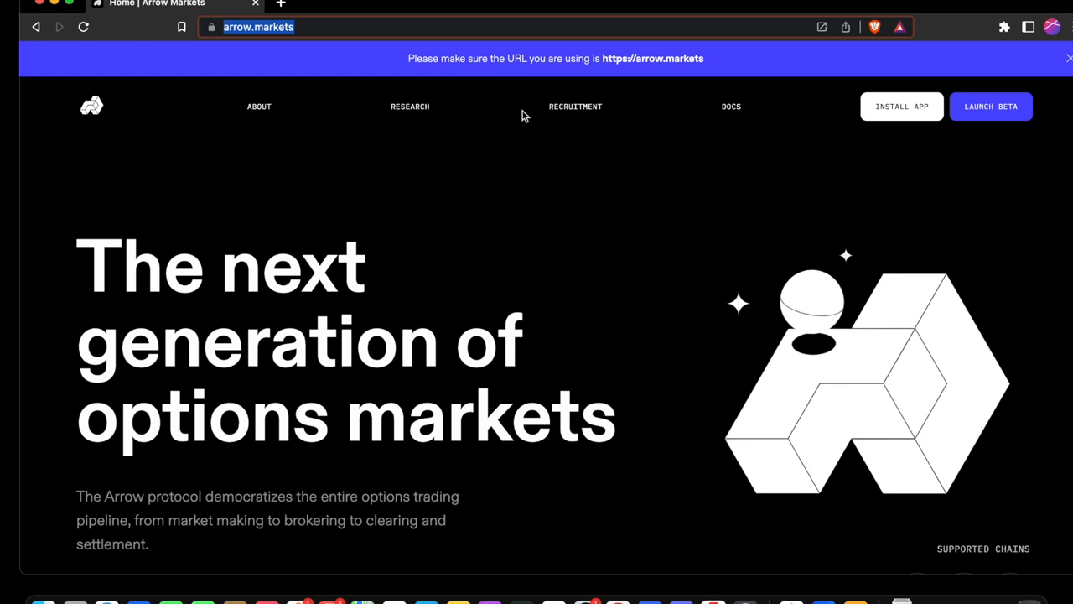
{"action": "mouse_move", "coordinate": [946, 163]}
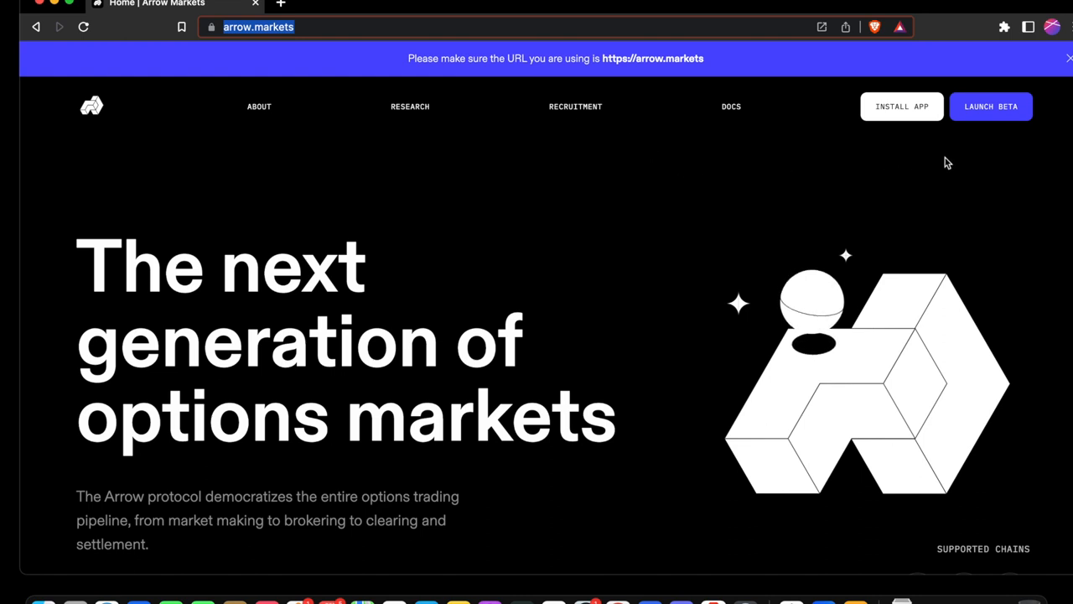
{"action": "left_click", "coordinate": [990, 107]}
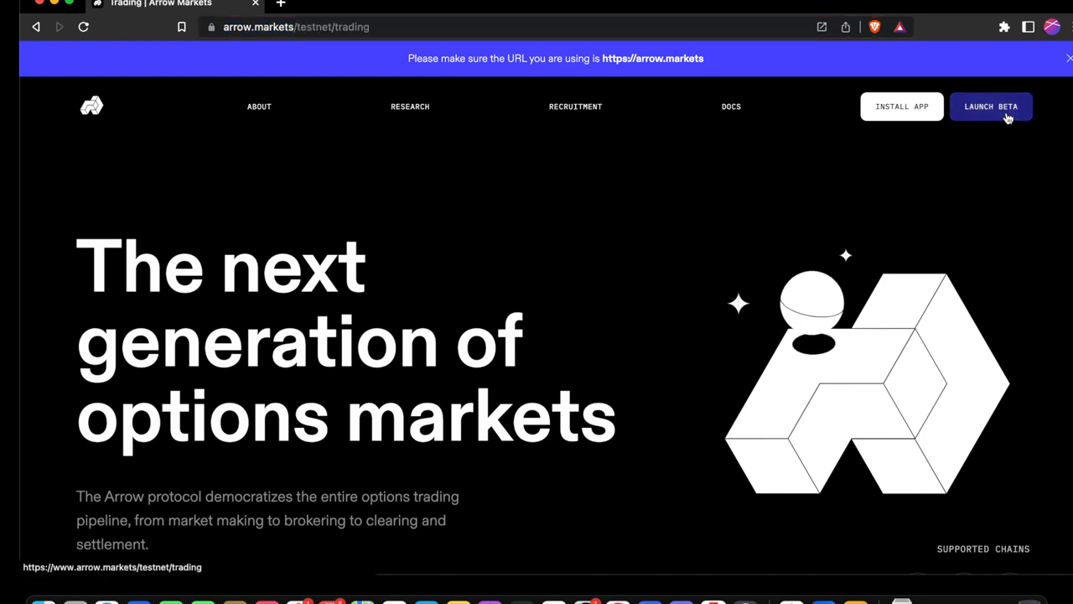
{"action": "left_click", "coordinate": [990, 108]}
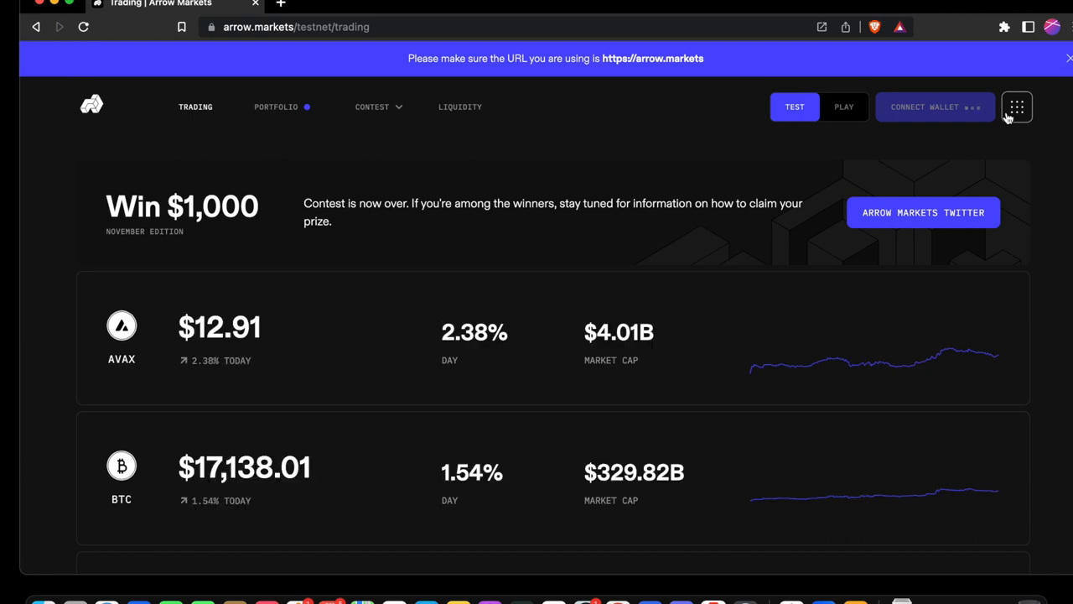
{"action": "left_click", "coordinate": [1017, 108]}
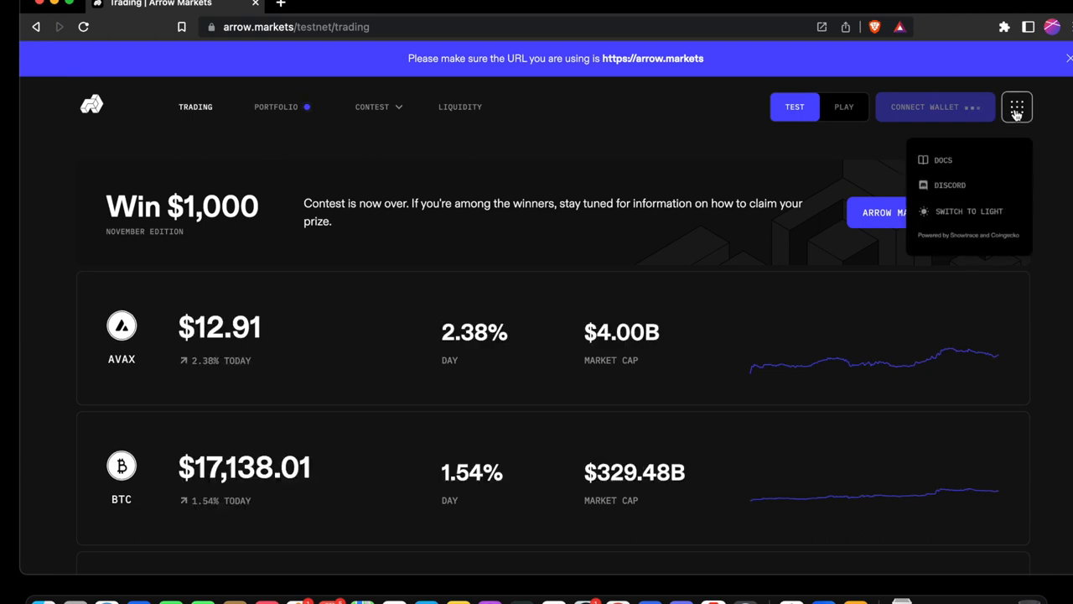
{"action": "left_click", "coordinate": [936, 107]}
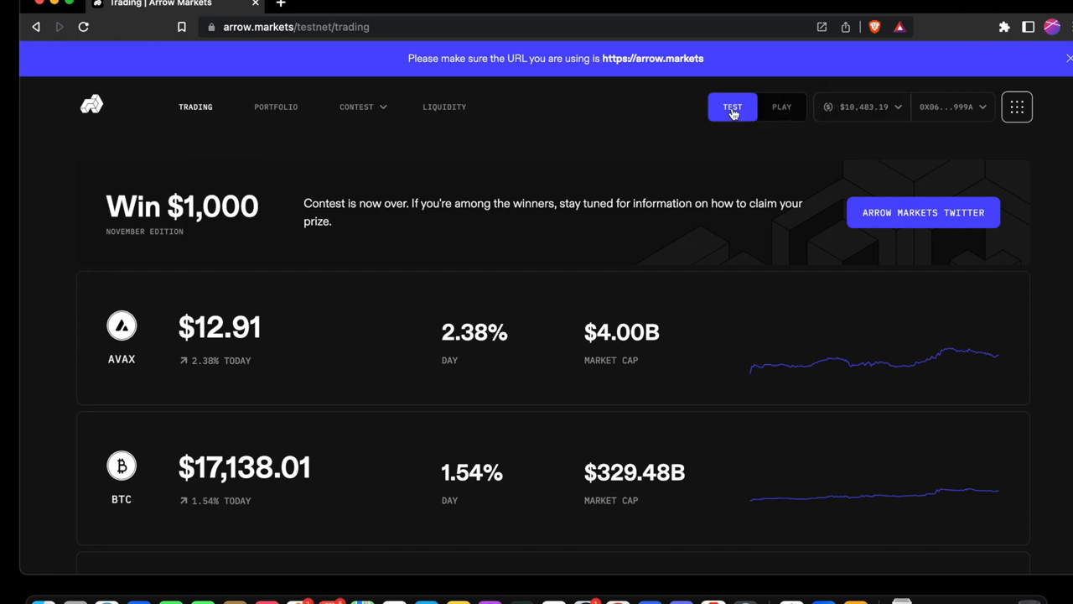
{"action": "mouse_move", "coordinate": [490, 108]}
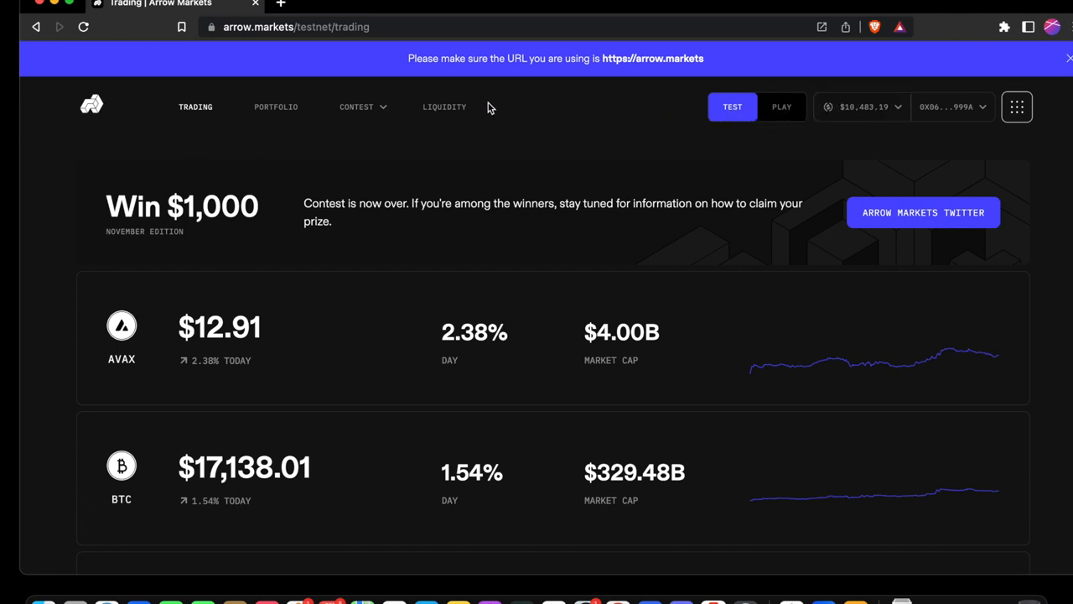
- Go to the Portfolio page and scroll to the Open Positions table
{"action": "left_click", "coordinate": [275, 107]}
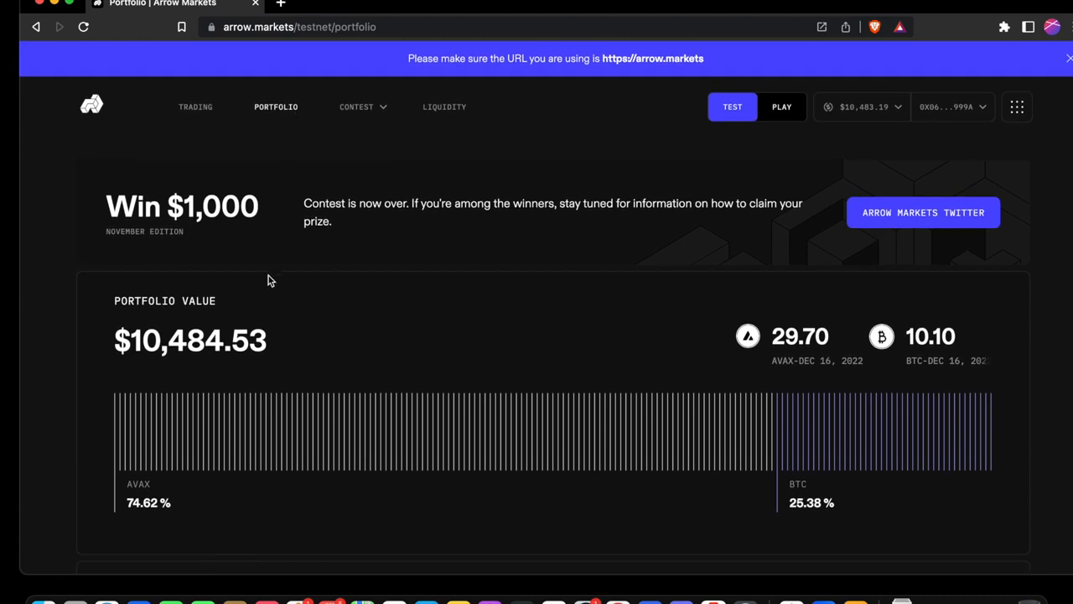
{"action": "mouse_move", "coordinate": [277, 332]}
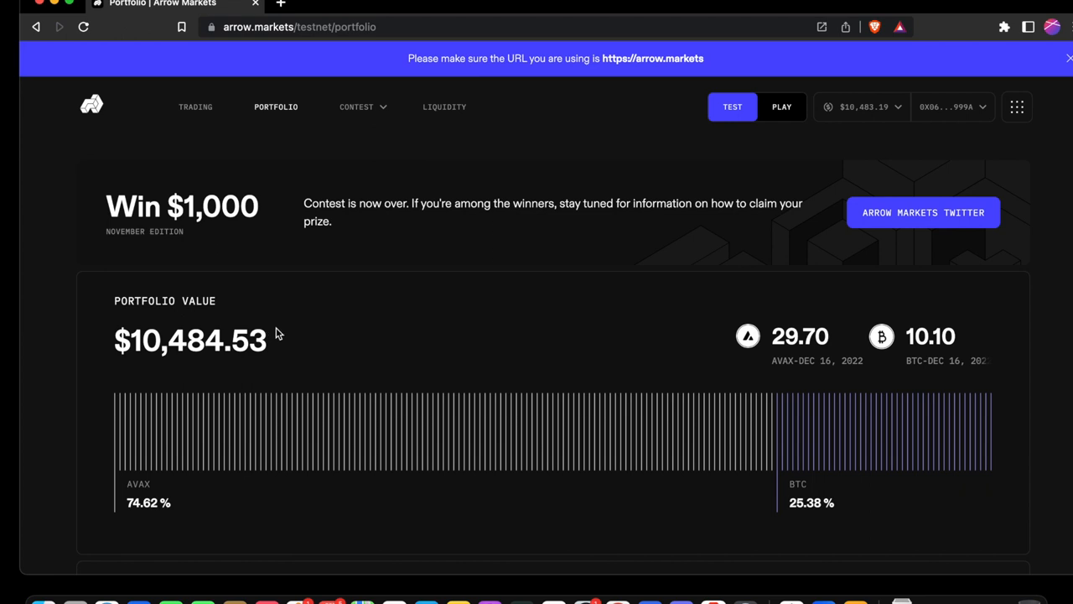
{"action": "mouse_move", "coordinate": [686, 350]}
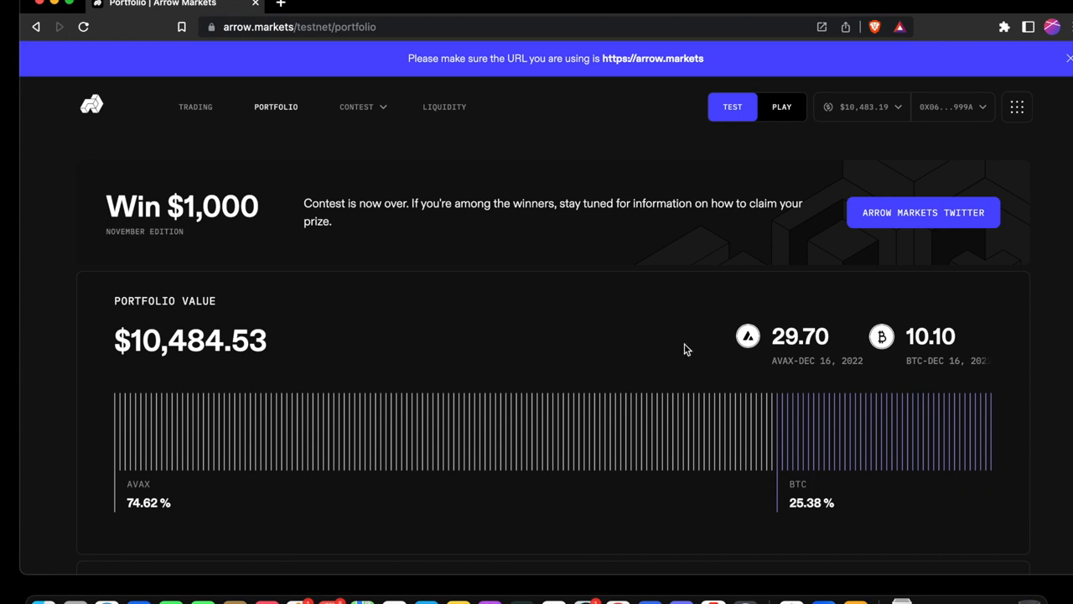
{"action": "mouse_move", "coordinate": [709, 348]}
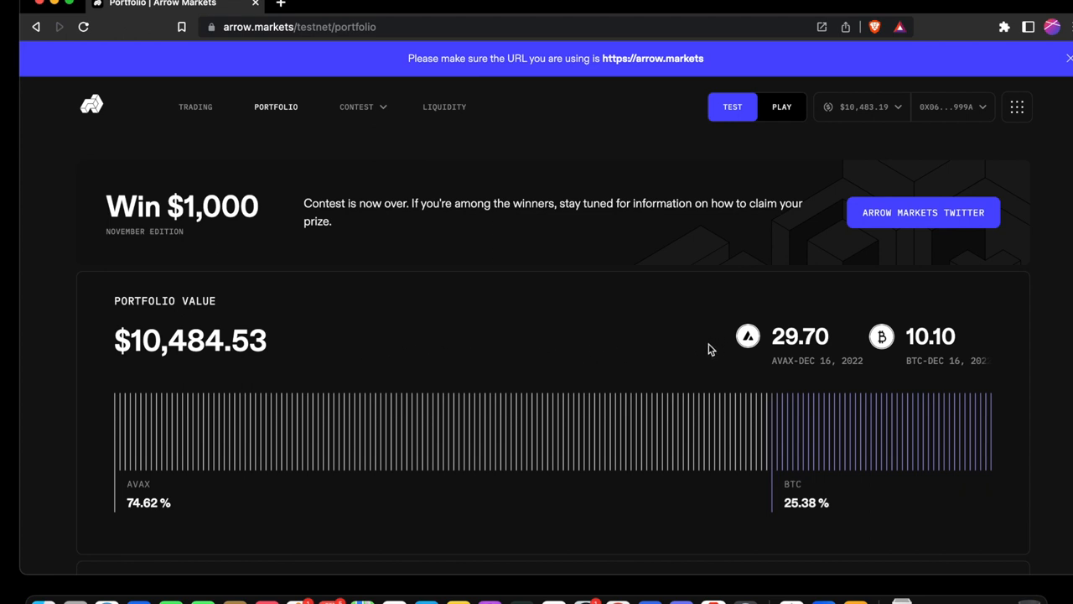
{"action": "mouse_move", "coordinate": [802, 420]}
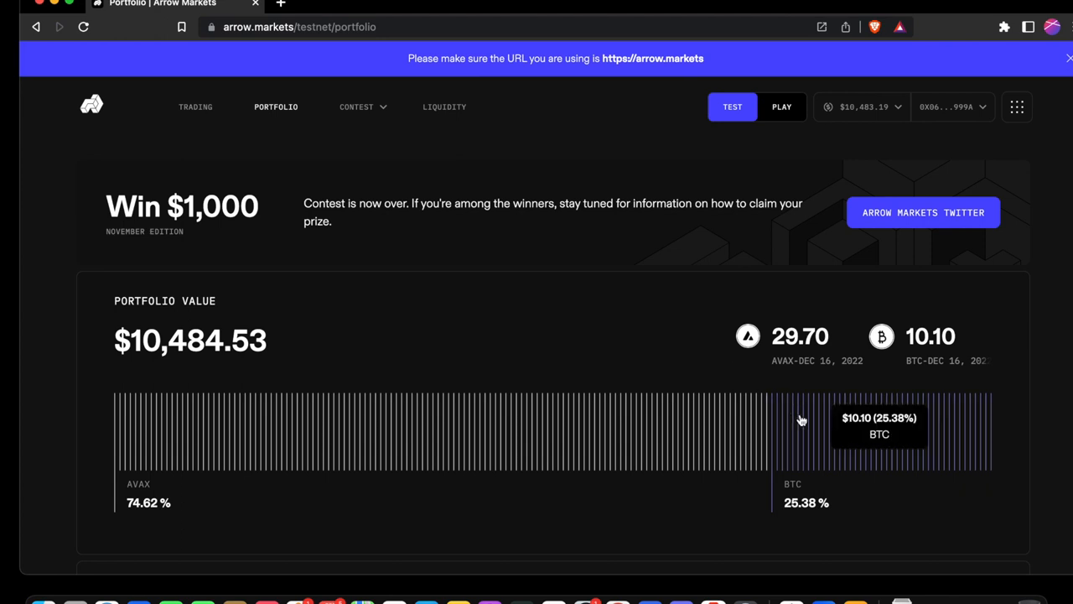
{"action": "mouse_move", "coordinate": [636, 427]}
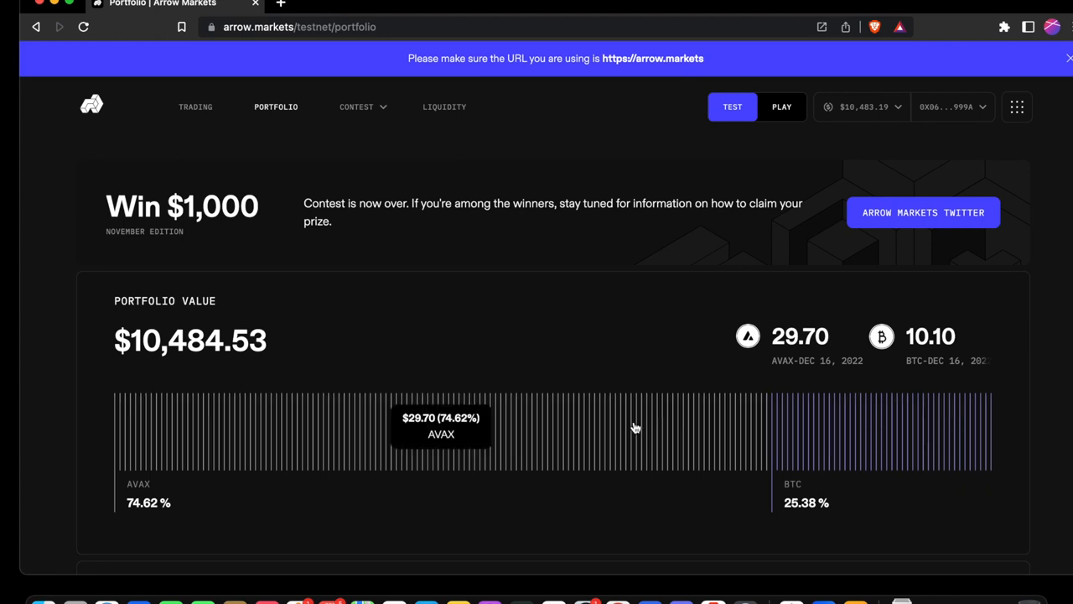
{"action": "scroll", "scroll_direction": "down", "scroll_amount": 3}
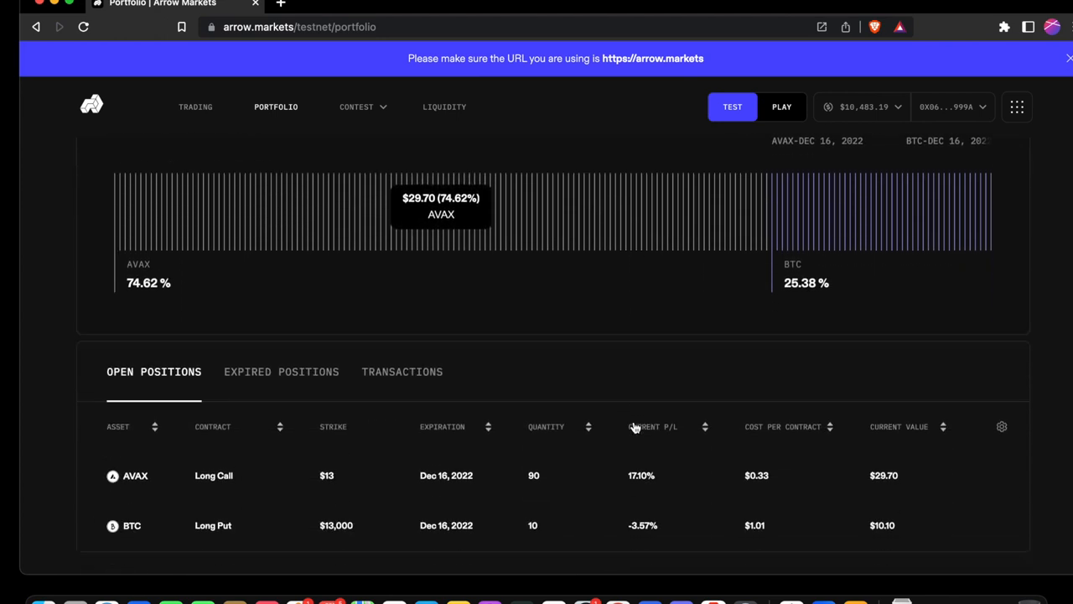
{"action": "mouse_move", "coordinate": [607, 419]}
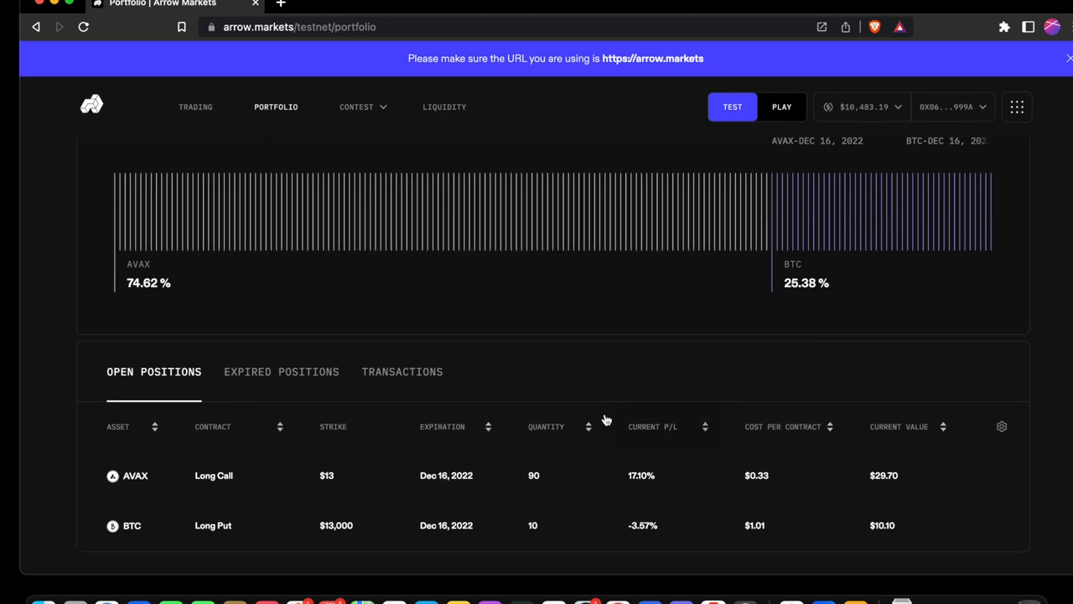
{"action": "mouse_move", "coordinate": [403, 372]}
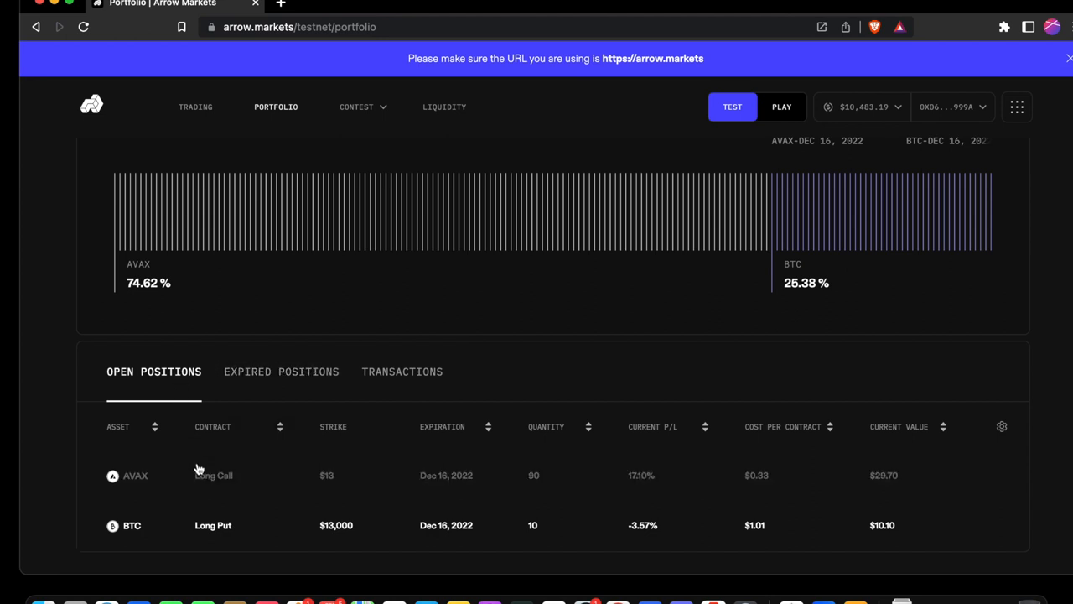
{"action": "mouse_move", "coordinate": [206, 498]}
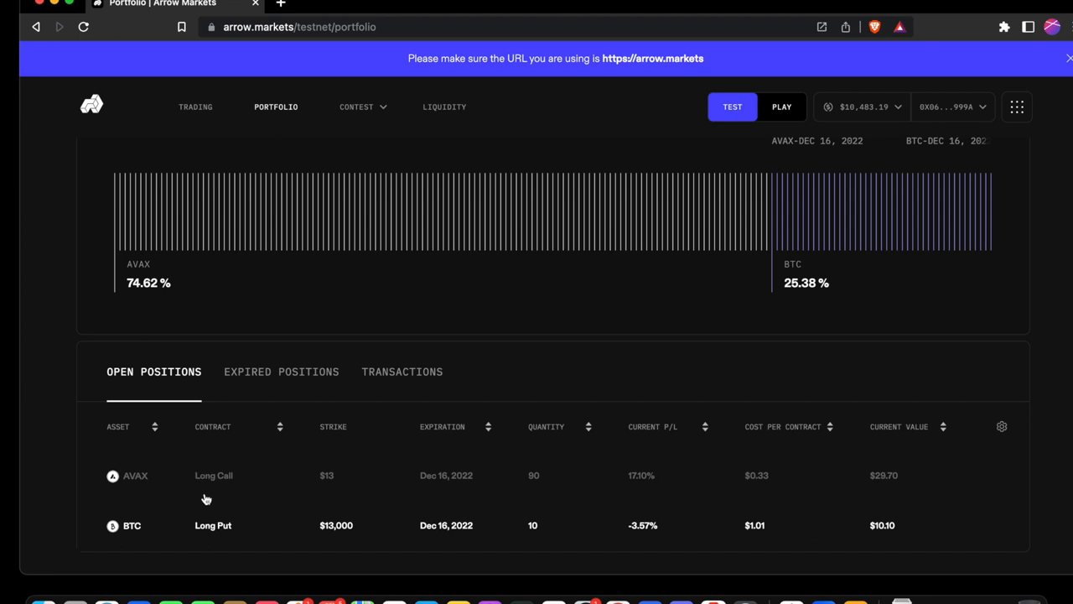
{"action": "left_click", "coordinate": [213, 525]}
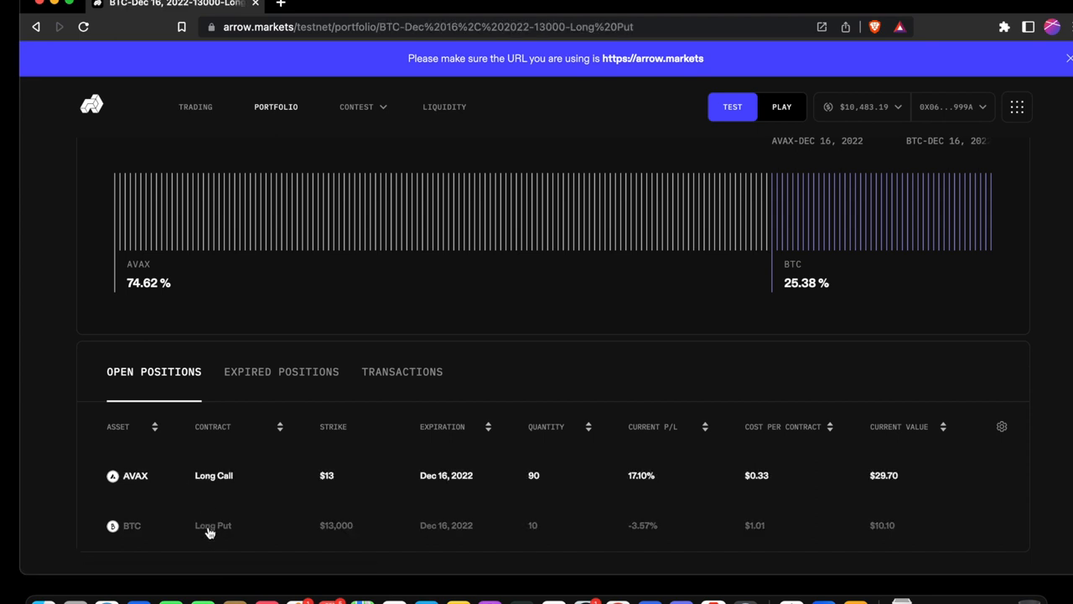
{"action": "left_click", "coordinate": [213, 525]}
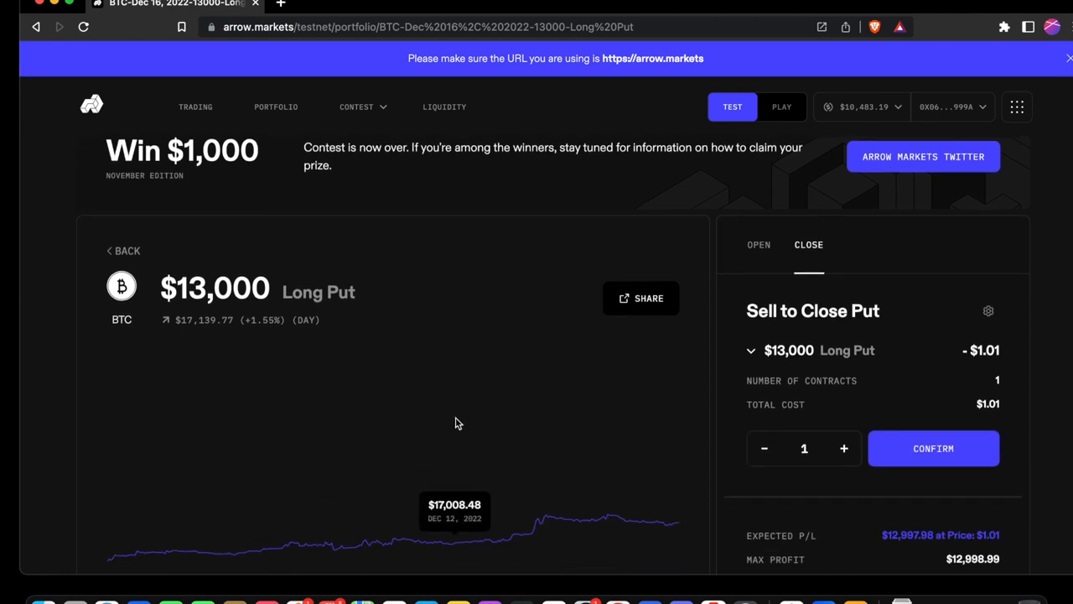
{"action": "left_click", "coordinate": [640, 298]}
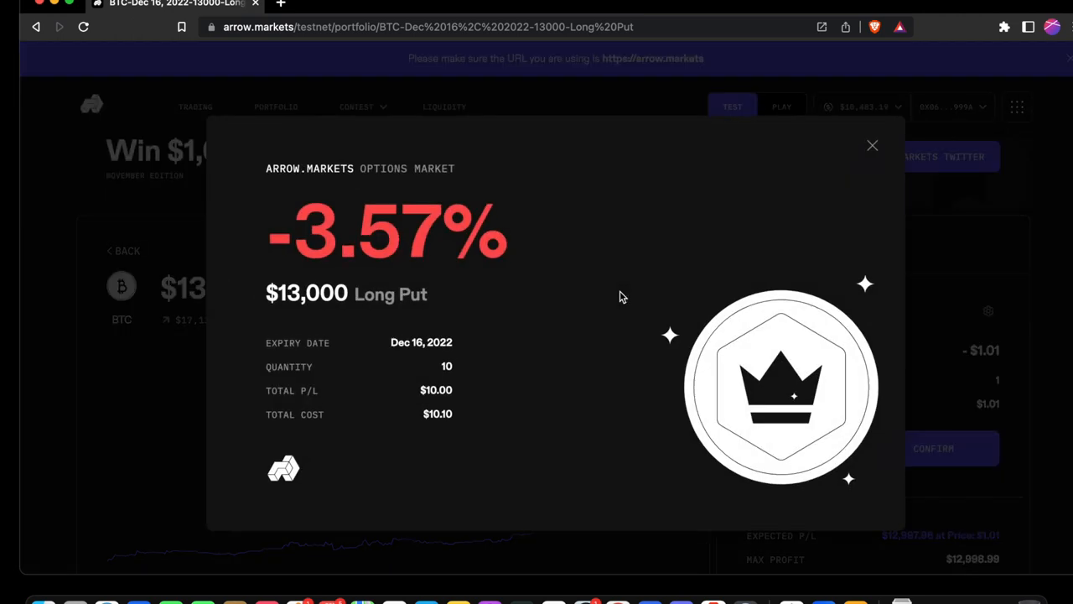
{"action": "mouse_move", "coordinate": [872, 147]}
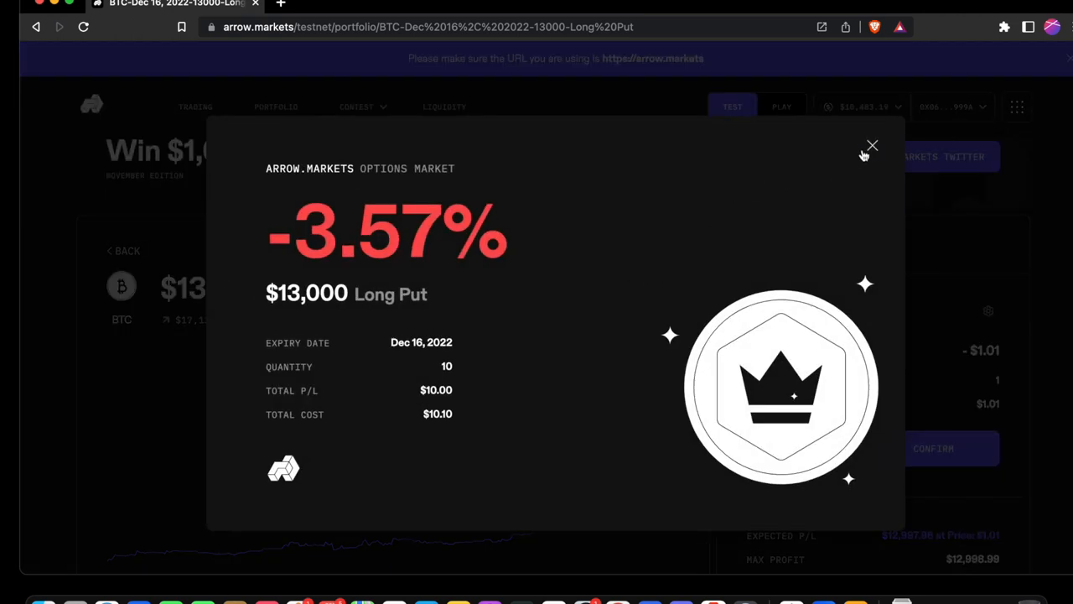
{"action": "left_click", "coordinate": [872, 146]}
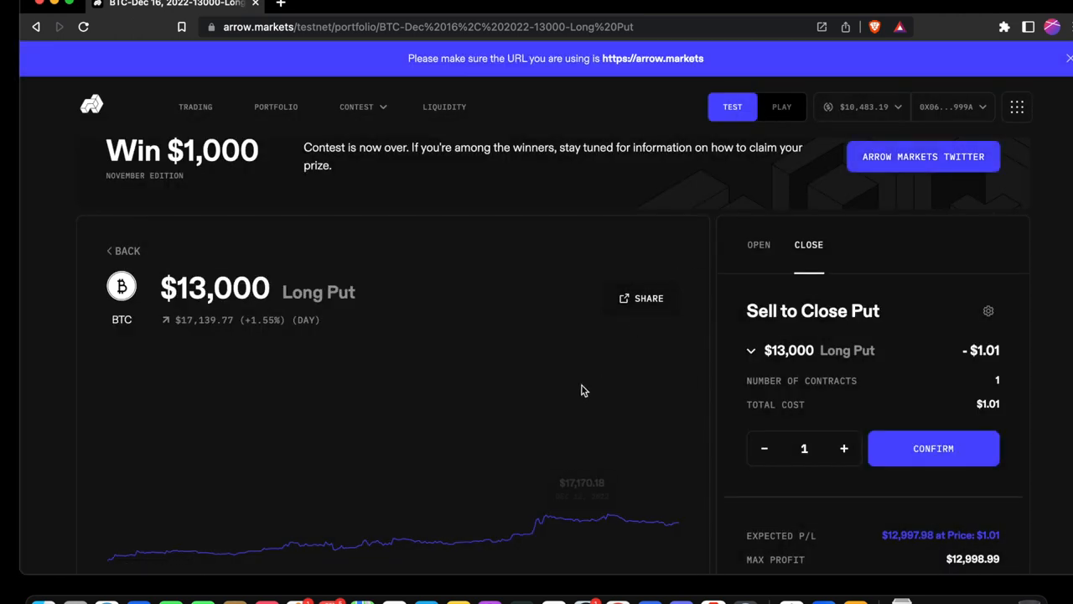
{"action": "scroll", "scroll_direction": "down", "scroll_amount": 3}
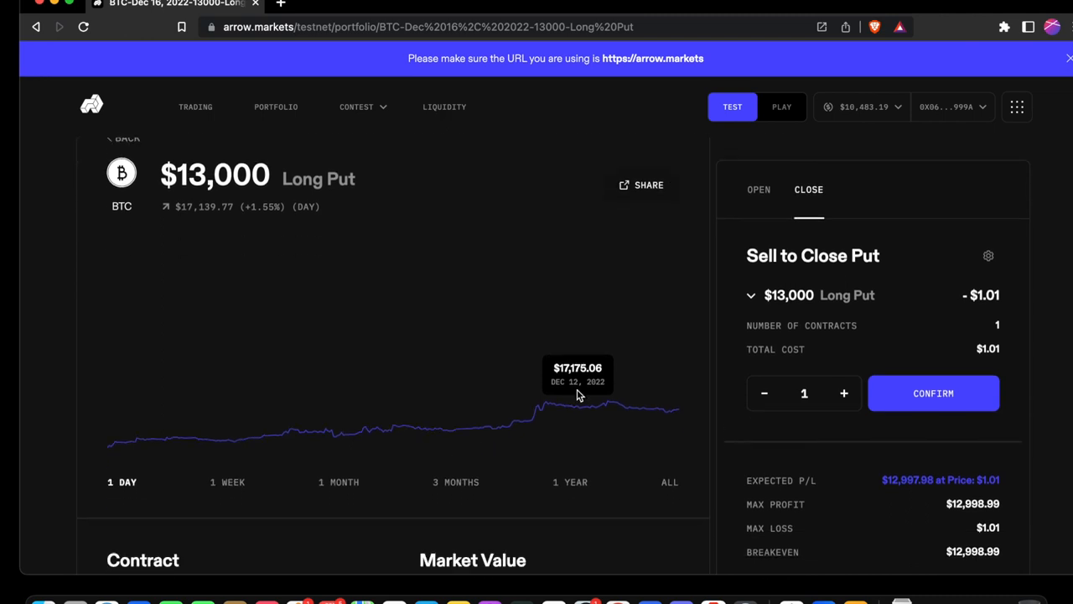
{"action": "scroll", "scroll_direction": "down", "scroll_amount": 3}
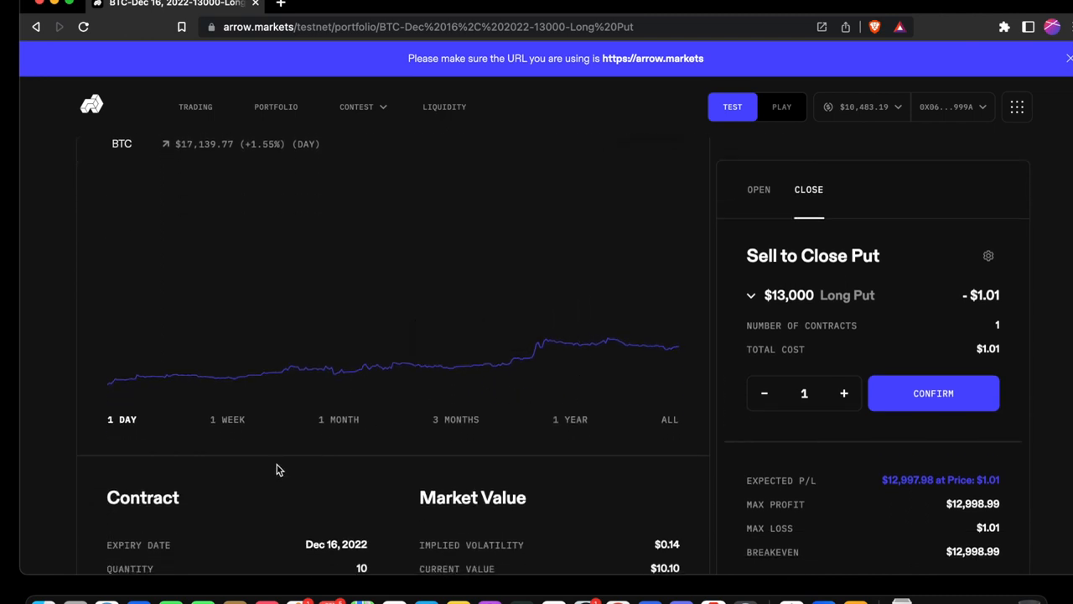
{"action": "scroll", "scroll_direction": "down", "scroll_amount": 3}
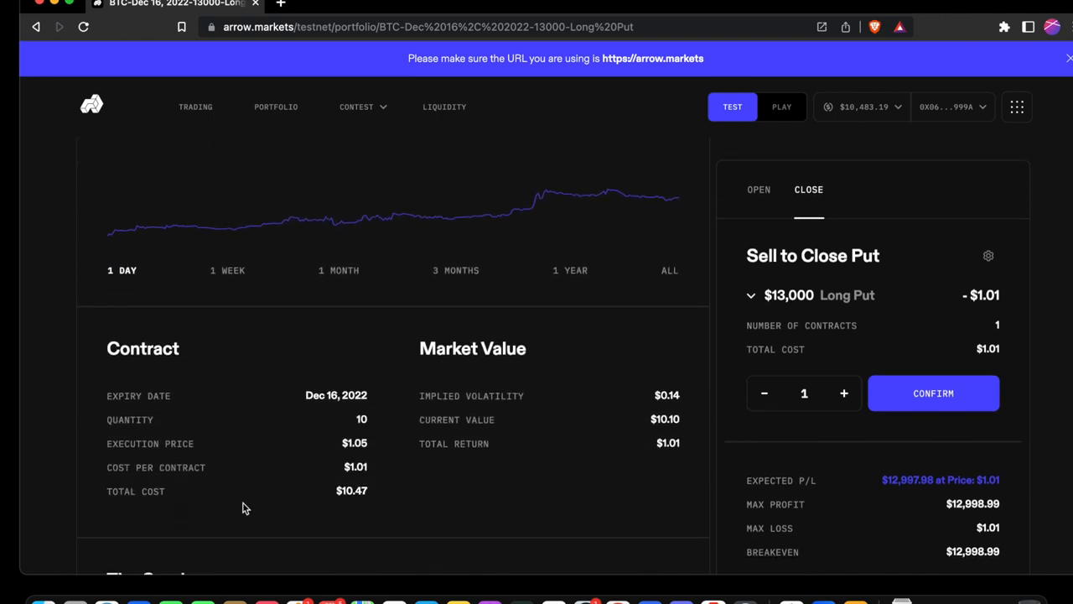
{"action": "mouse_move", "coordinate": [503, 489]}
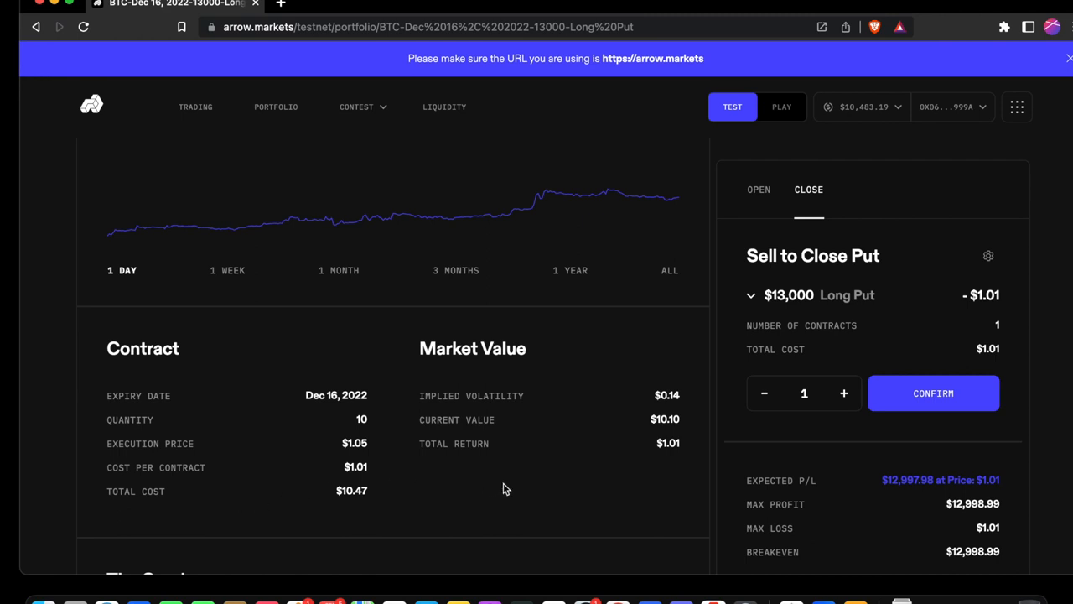
{"action": "scroll", "scroll_direction": "down", "scroll_amount": 3}
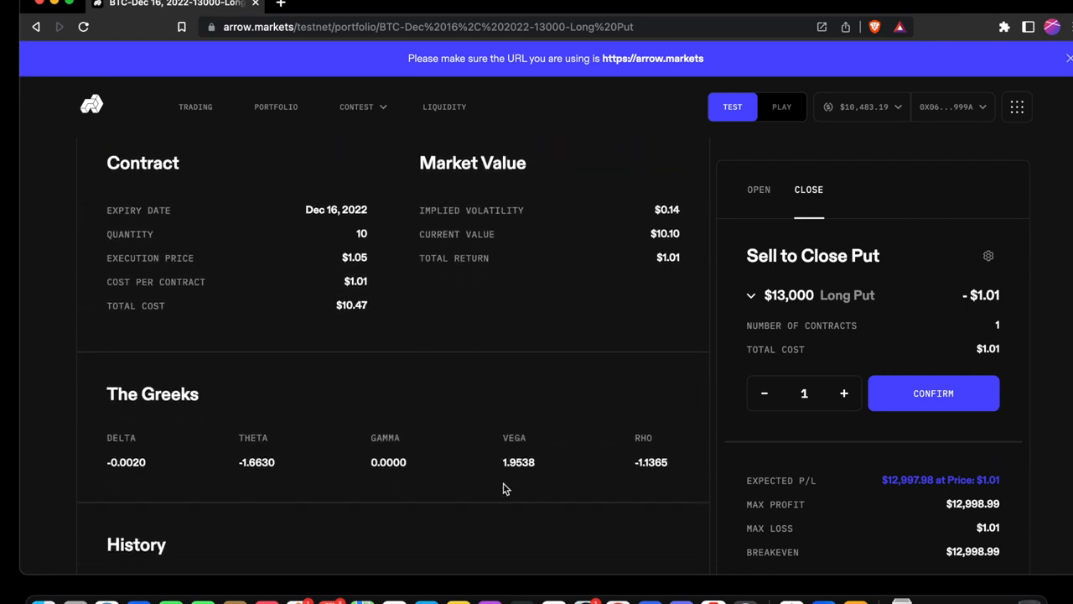
{"action": "scroll", "scroll_direction": "down", "scroll_amount": 3}
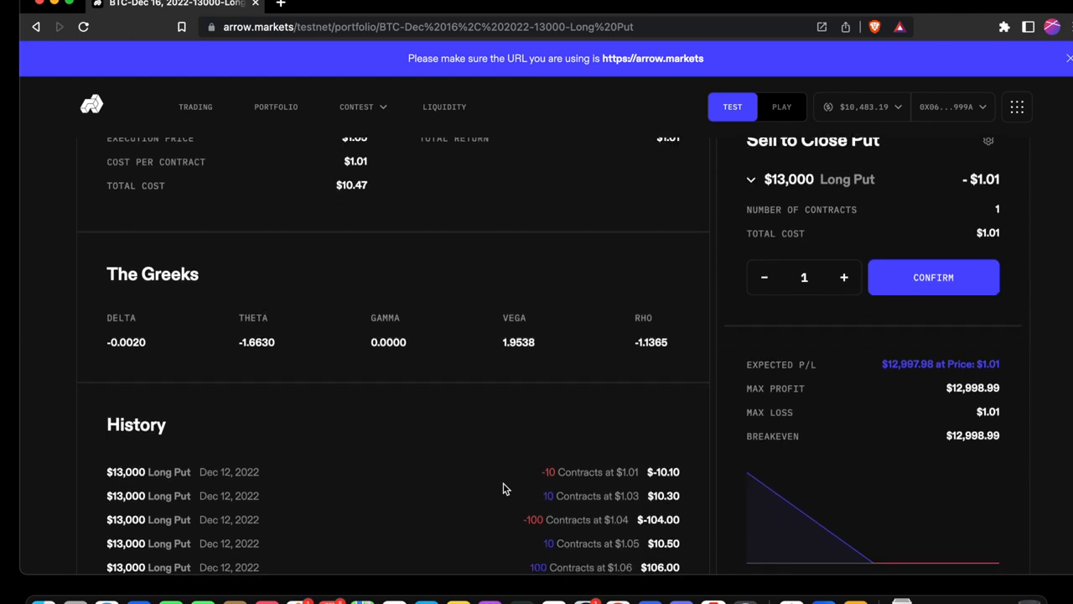
{"action": "scroll", "scroll_direction": "down", "scroll_amount": 3}
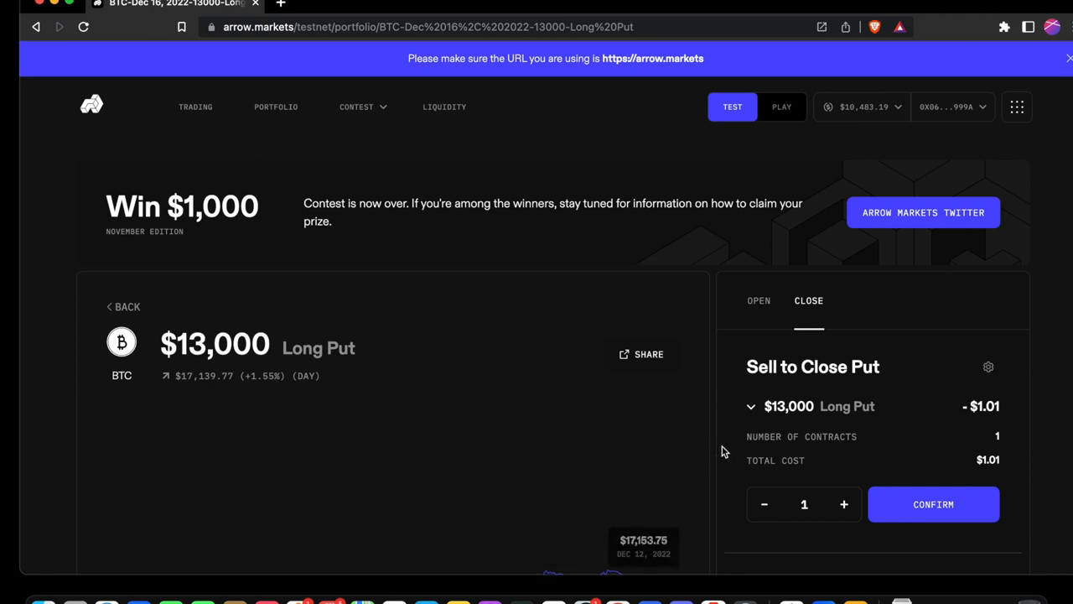
- Buy to open one $13,000 BTC Long Put contract and review the purchase summary
{"action": "left_click", "coordinate": [758, 300]}
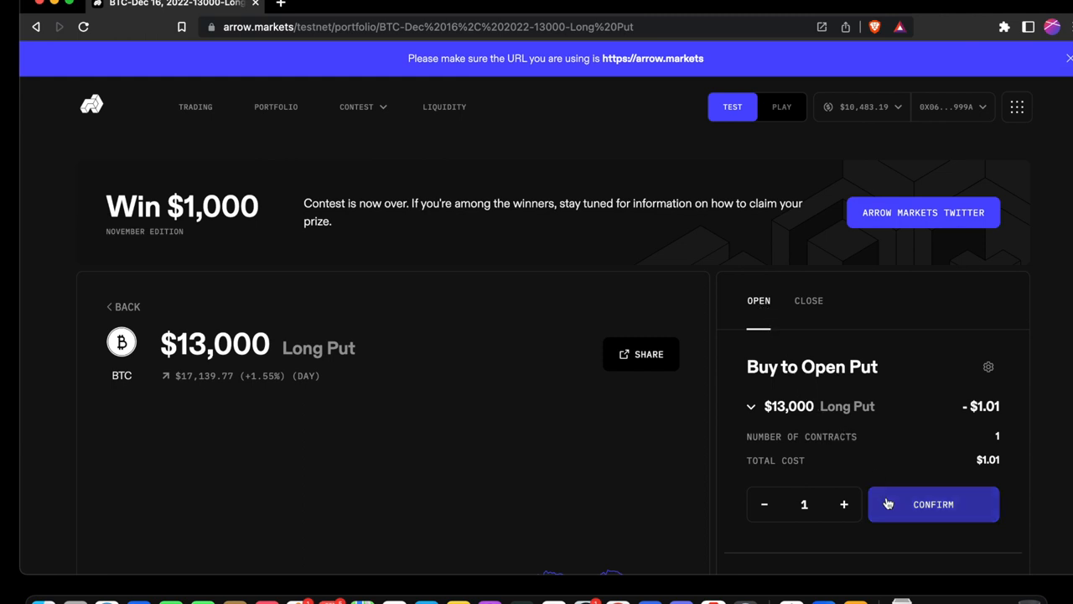
{"action": "left_click", "coordinate": [932, 503]}
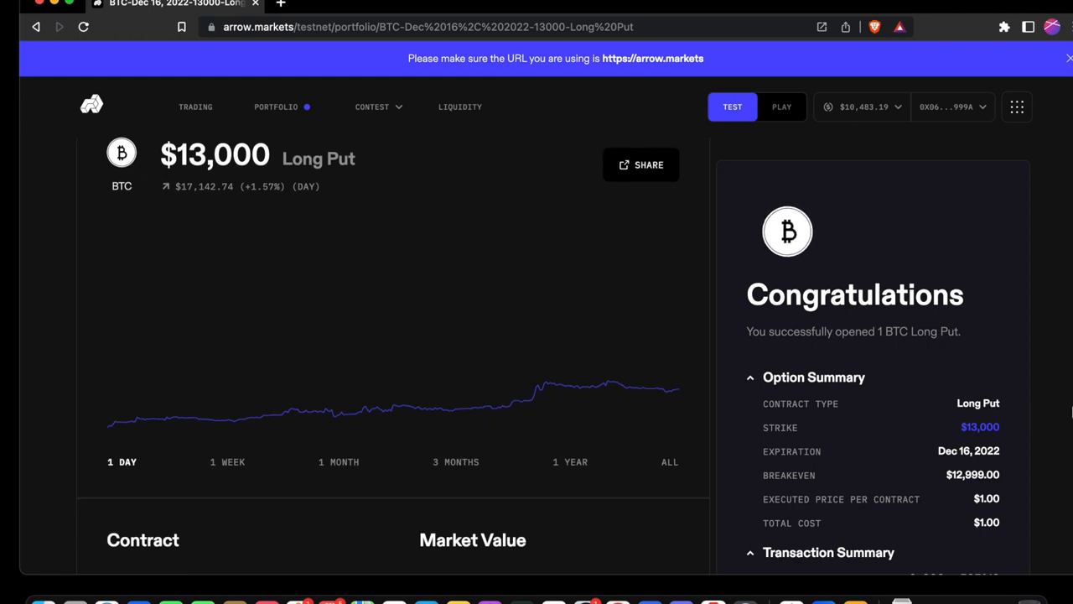
{"action": "scroll", "scroll_direction": "down", "scroll_amount": 3}
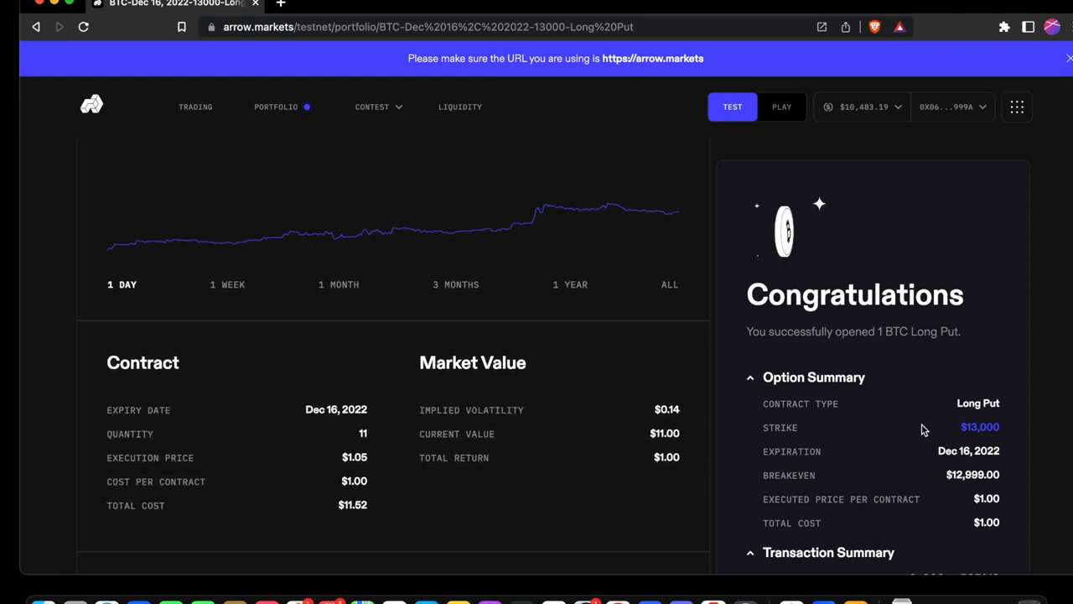
{"action": "scroll", "scroll_direction": "down", "scroll_amount": 3}
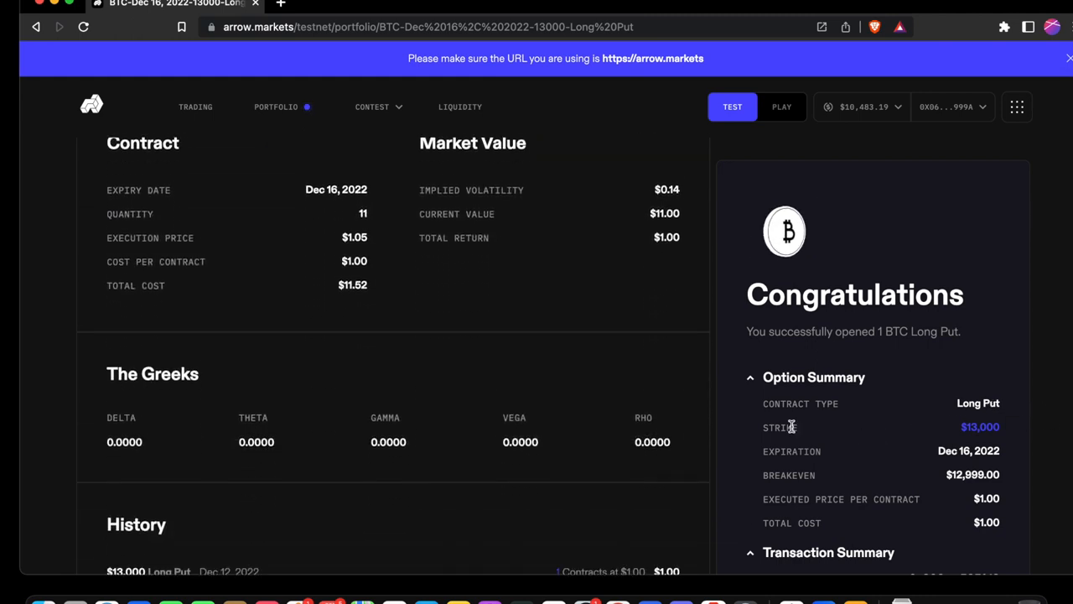
{"action": "scroll", "scroll_direction": "down", "scroll_amount": 3}
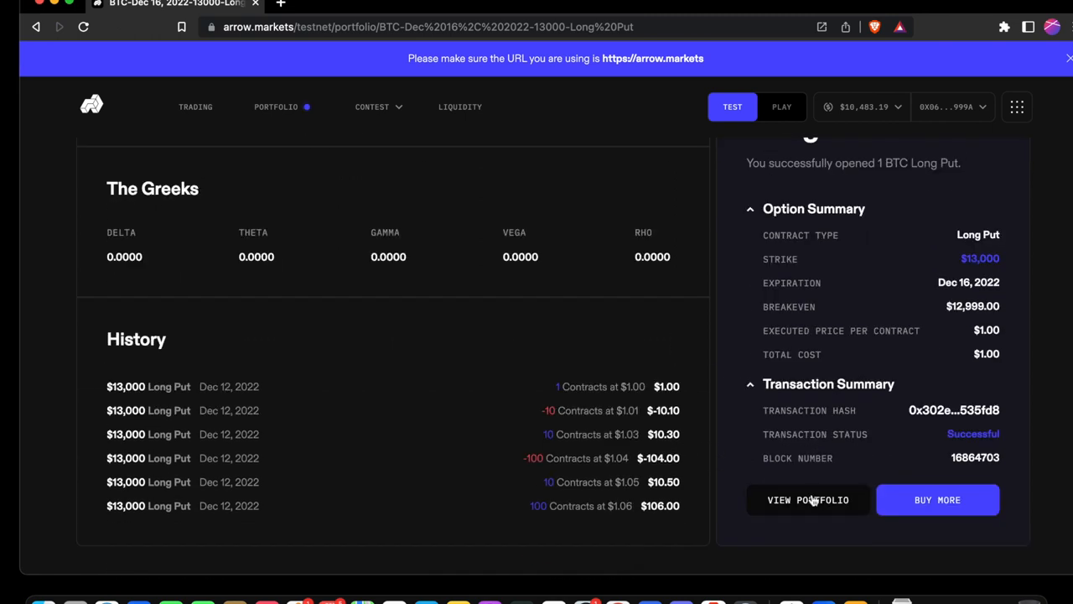
{"action": "left_click", "coordinate": [935, 499]}
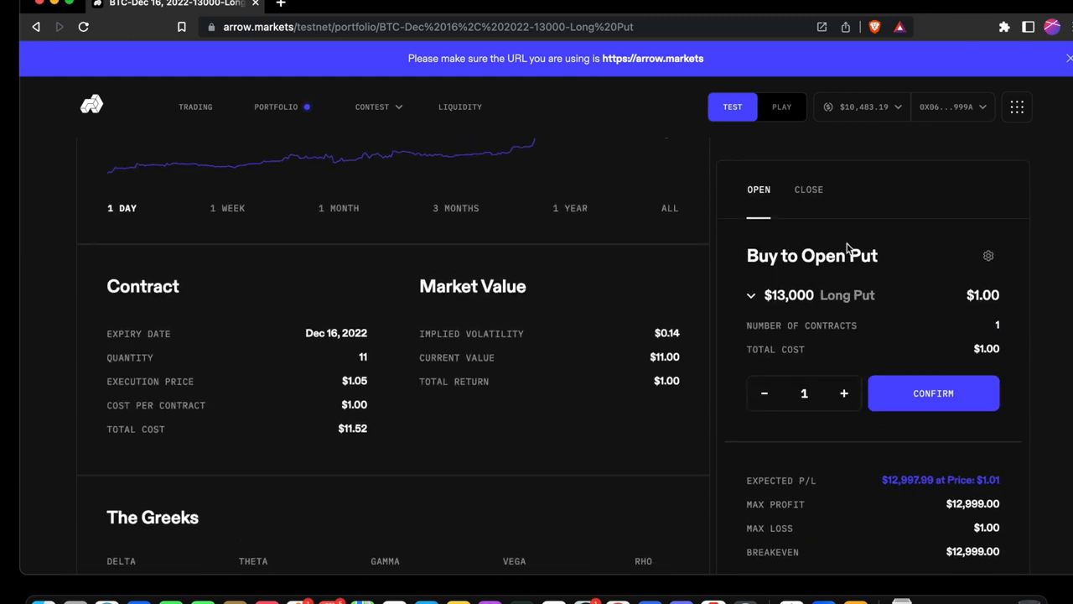
- Sell to close one $13,000 BTC Long Put contract and head to the portfolio
{"action": "left_click", "coordinate": [808, 188]}
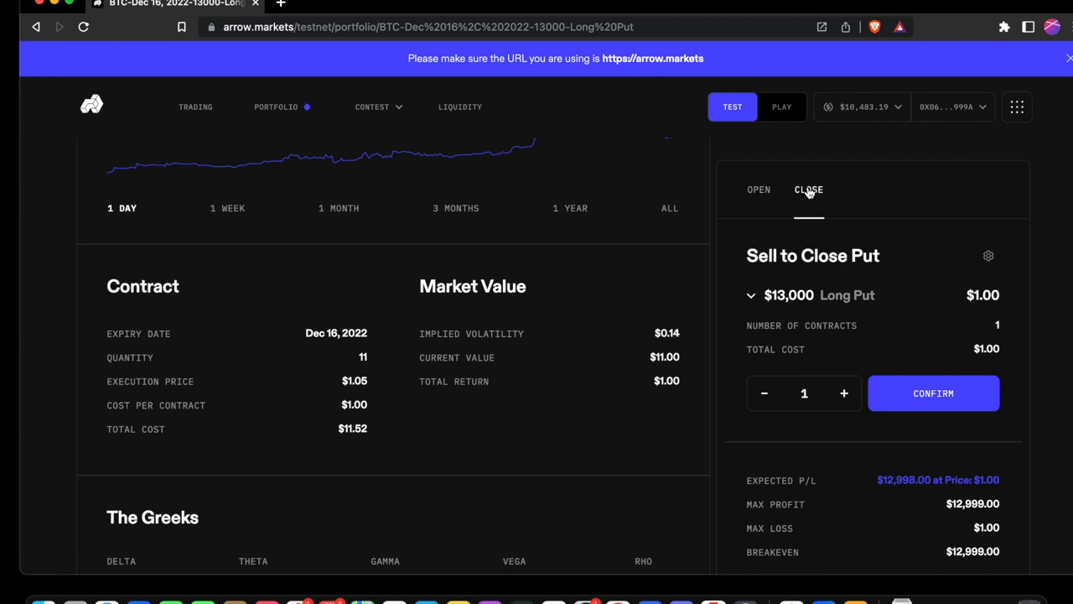
{"action": "left_click", "coordinate": [932, 393]}
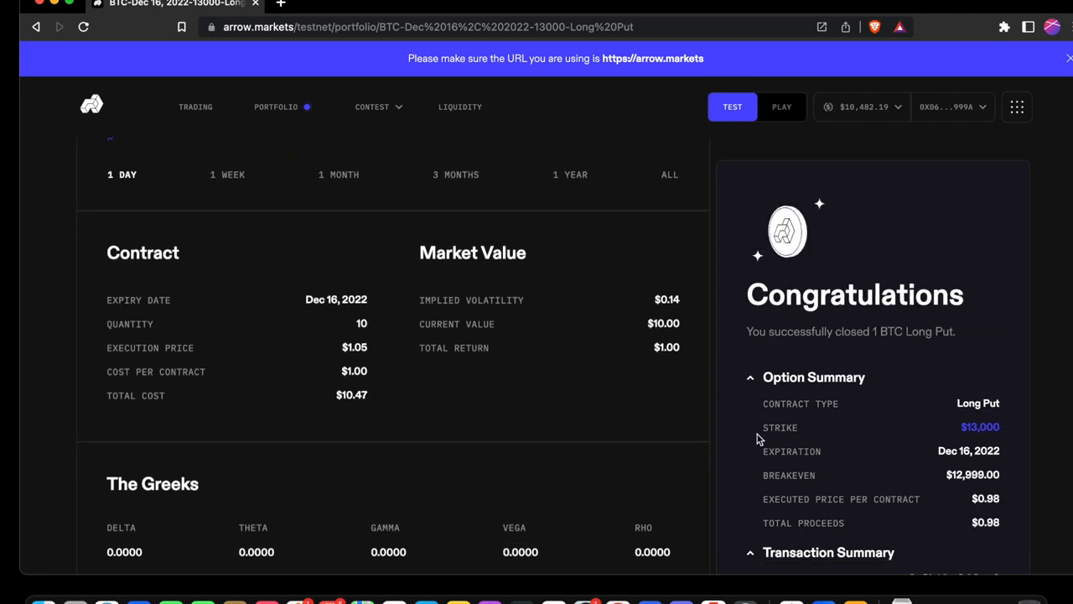
{"action": "scroll", "scroll_direction": "down", "scroll_amount": 3}
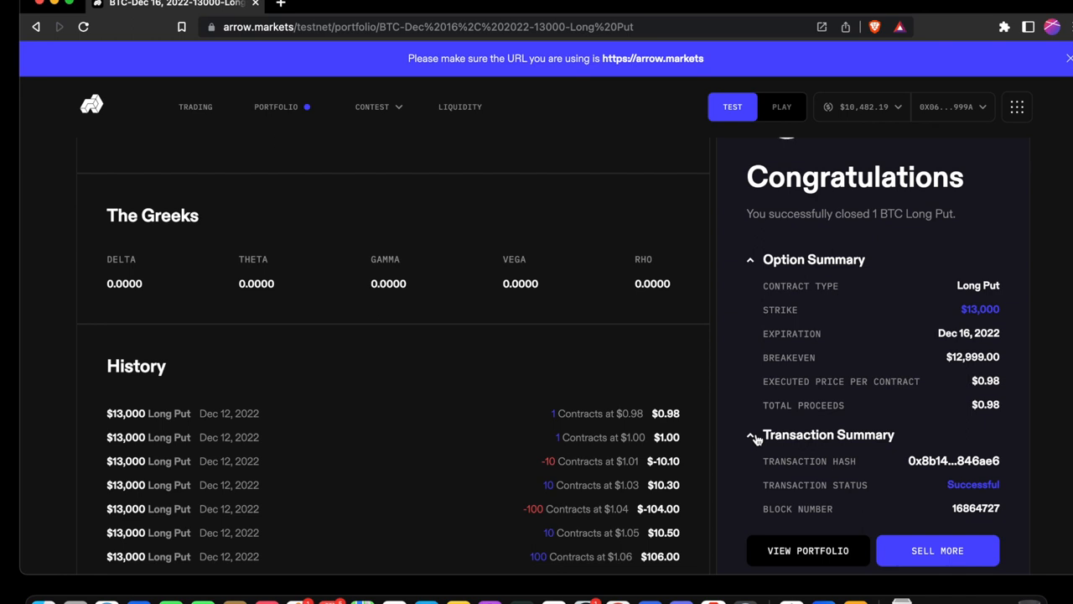
{"action": "left_click", "coordinate": [808, 550]}
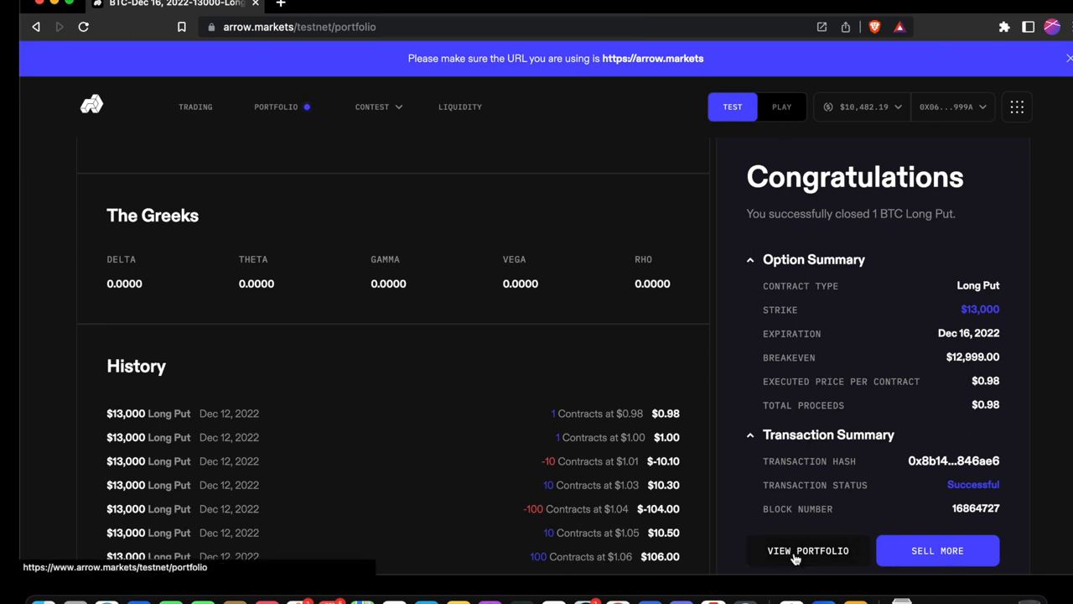
- Show the portfolio's Open Positions table with the AVAX call and BTC put
{"action": "left_click", "coordinate": [808, 551]}
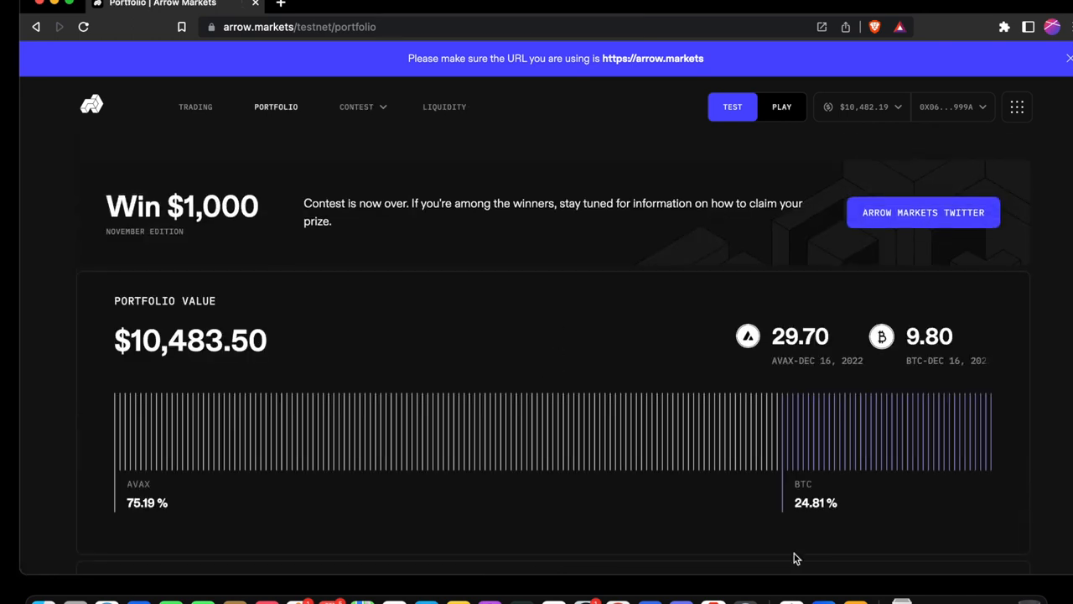
{"action": "scroll", "scroll_direction": "down", "scroll_amount": 3}
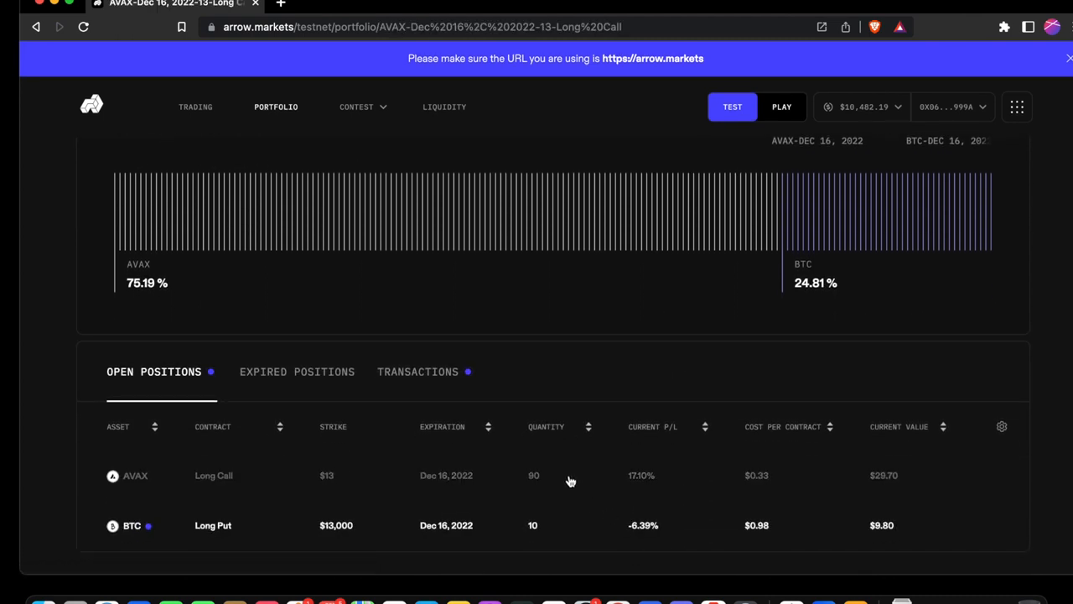
- Open the AVAX $13 Long Call position, review its details and set the order to buy
{"action": "left_click", "coordinate": [215, 476]}
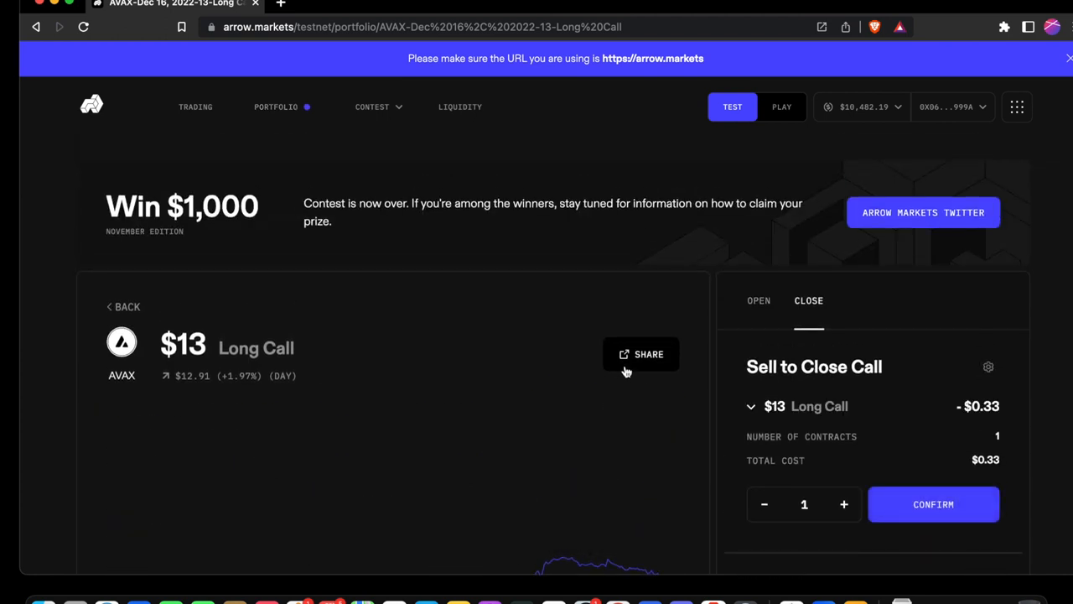
{"action": "mouse_move", "coordinate": [560, 463]}
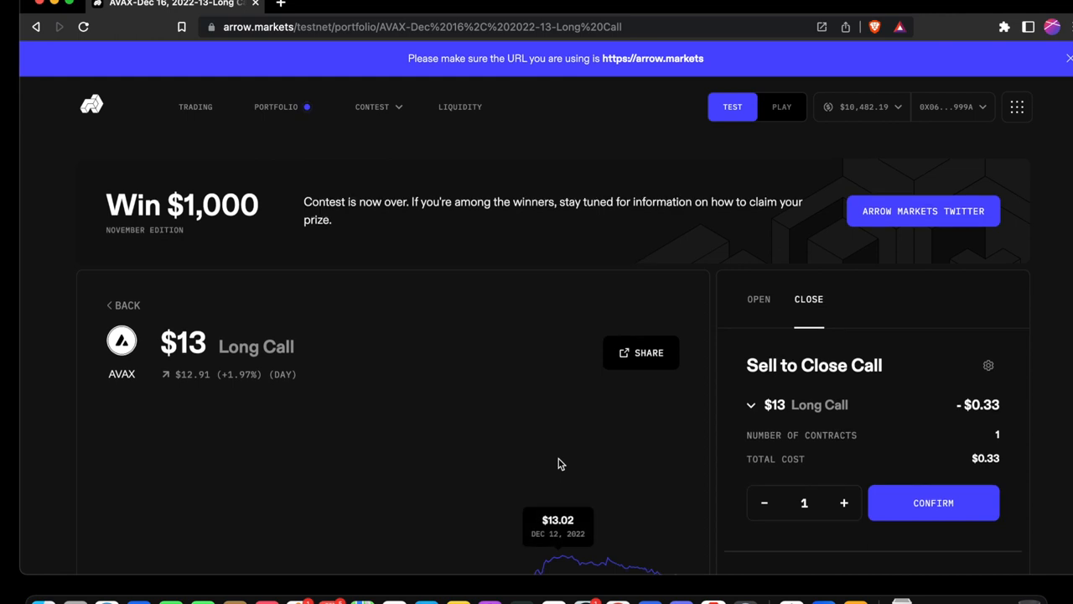
{"action": "scroll", "scroll_direction": "down", "scroll_amount": 3}
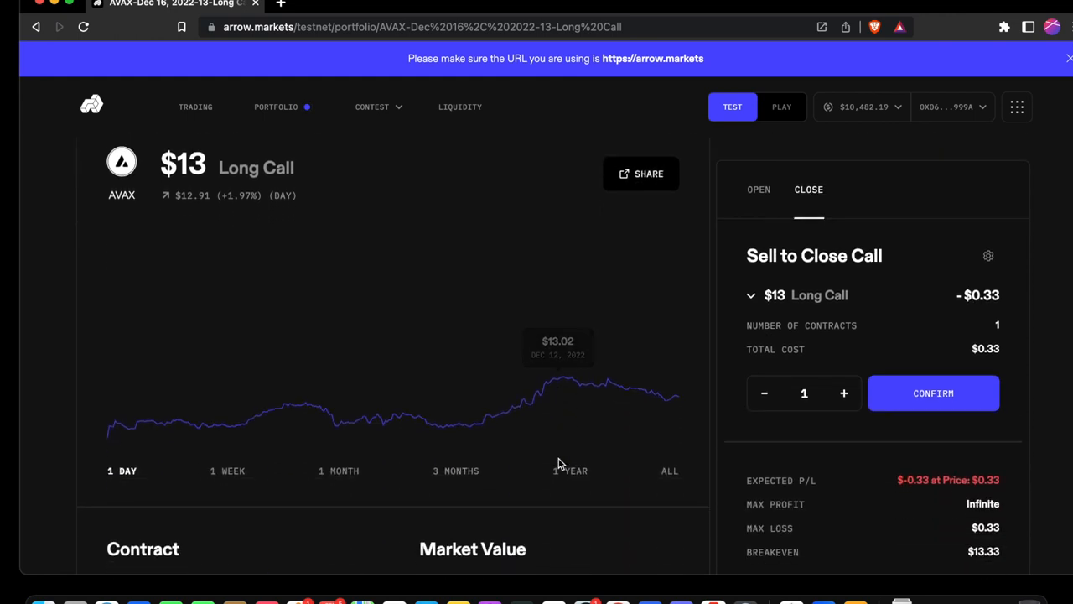
{"action": "scroll", "scroll_direction": "down", "scroll_amount": 3}
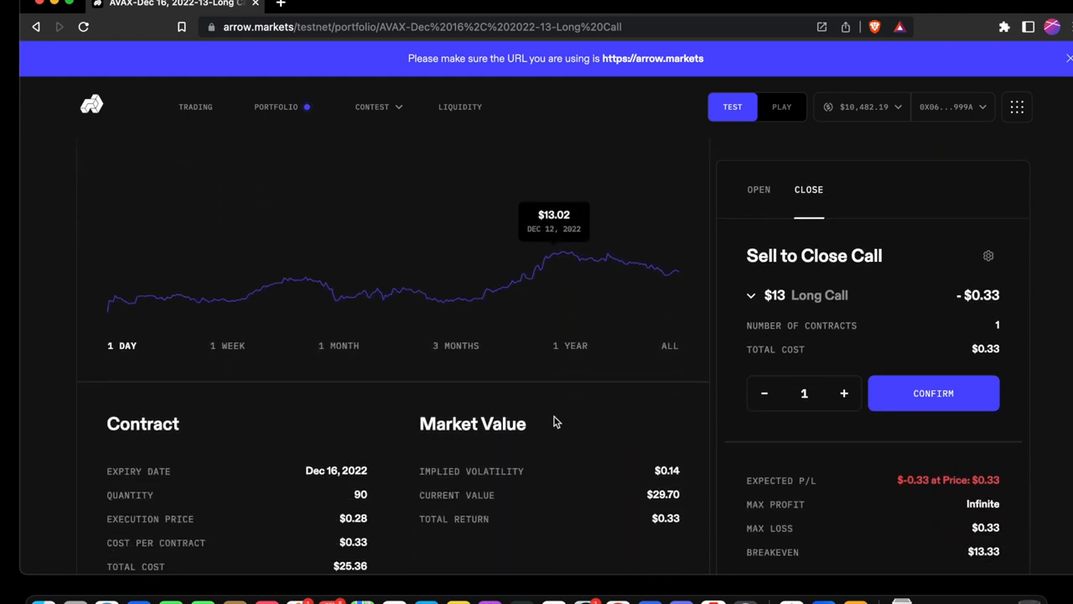
{"action": "scroll", "scroll_direction": "down", "scroll_amount": 3}
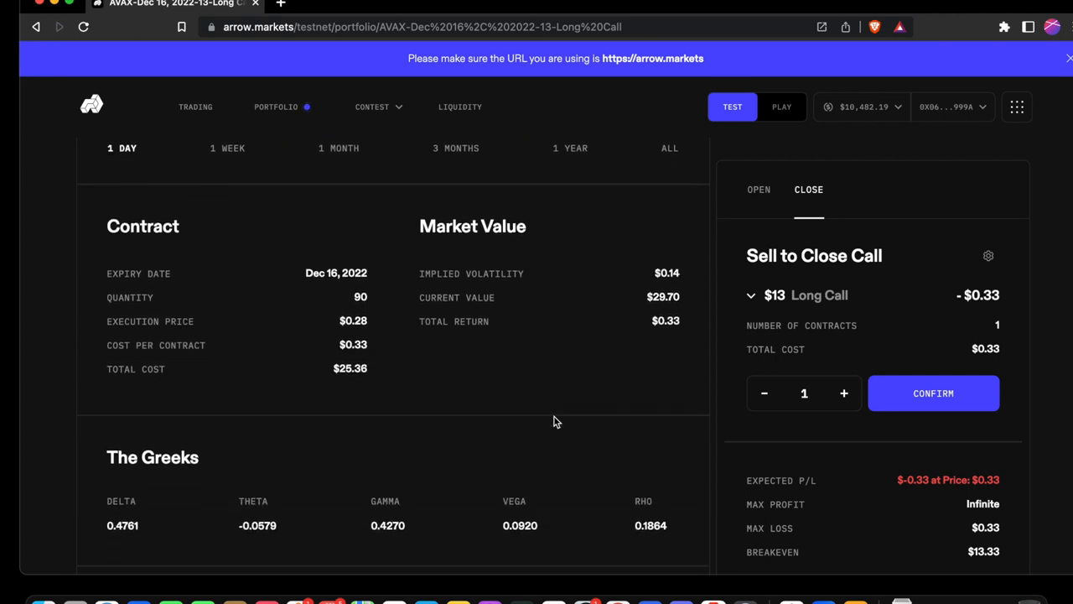
{"action": "scroll", "scroll_direction": "down", "scroll_amount": 3}
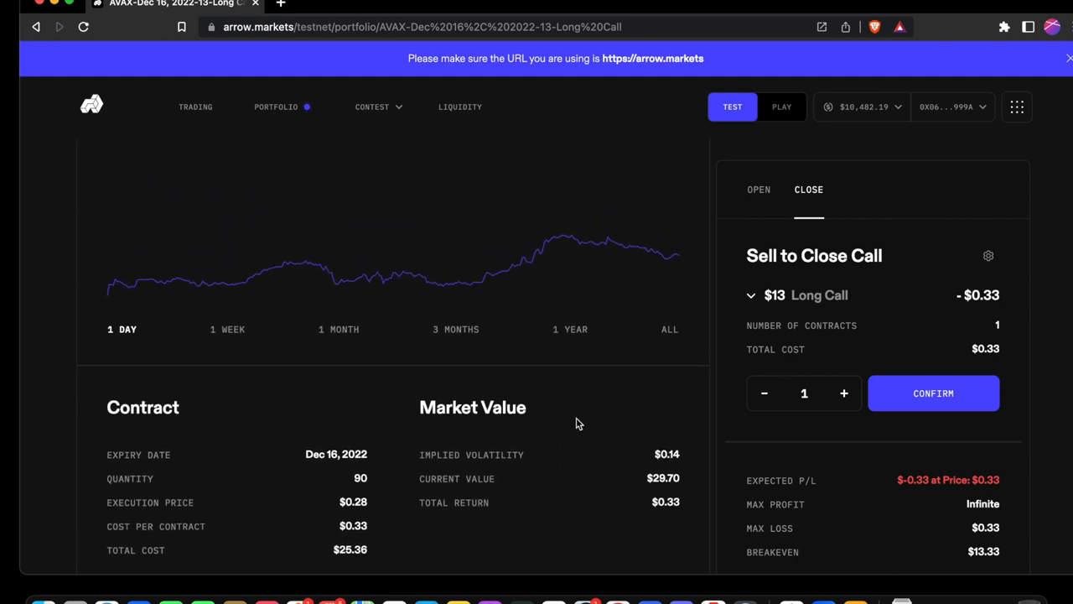
{"action": "mouse_move", "coordinate": [758, 321]}
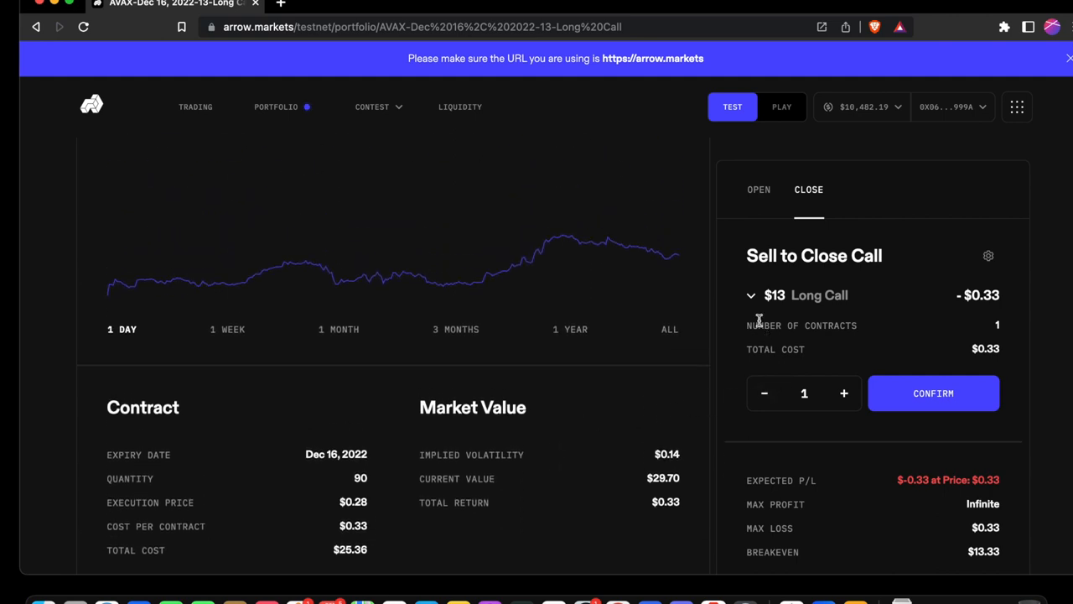
{"action": "left_click", "coordinate": [758, 187]}
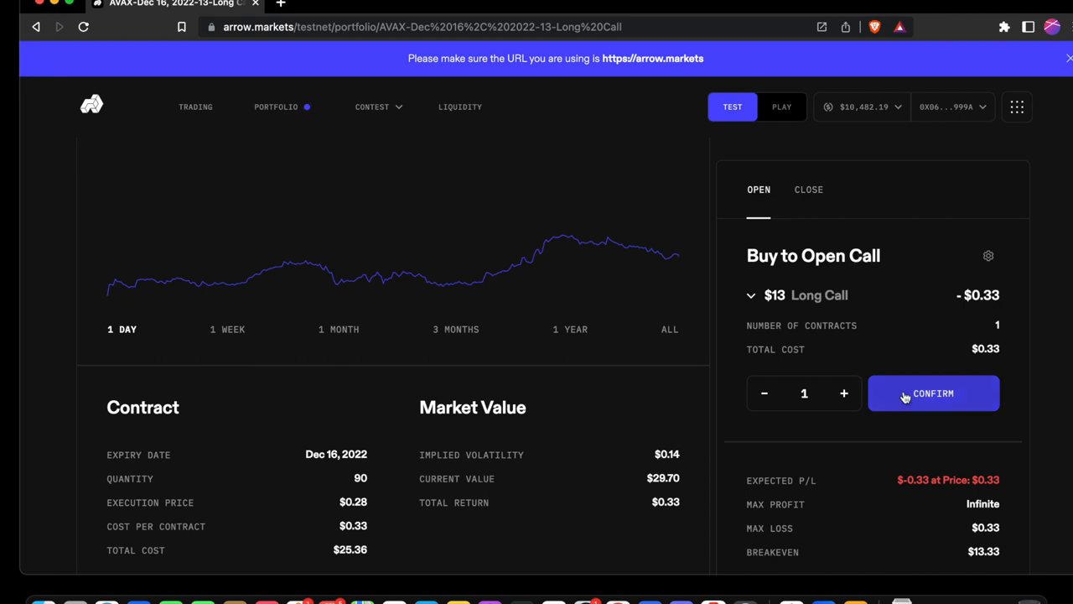
- Confirm buying one AVAX $13 Long Call, review the summary and return via Buy More
{"action": "left_click", "coordinate": [932, 393]}
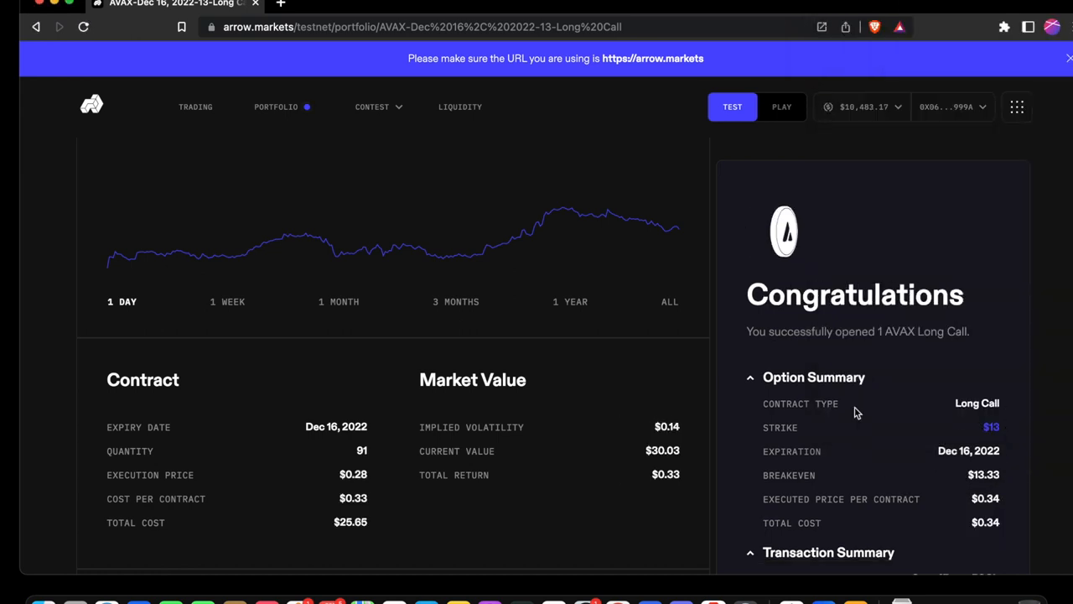
{"action": "scroll", "scroll_direction": "down", "scroll_amount": 3}
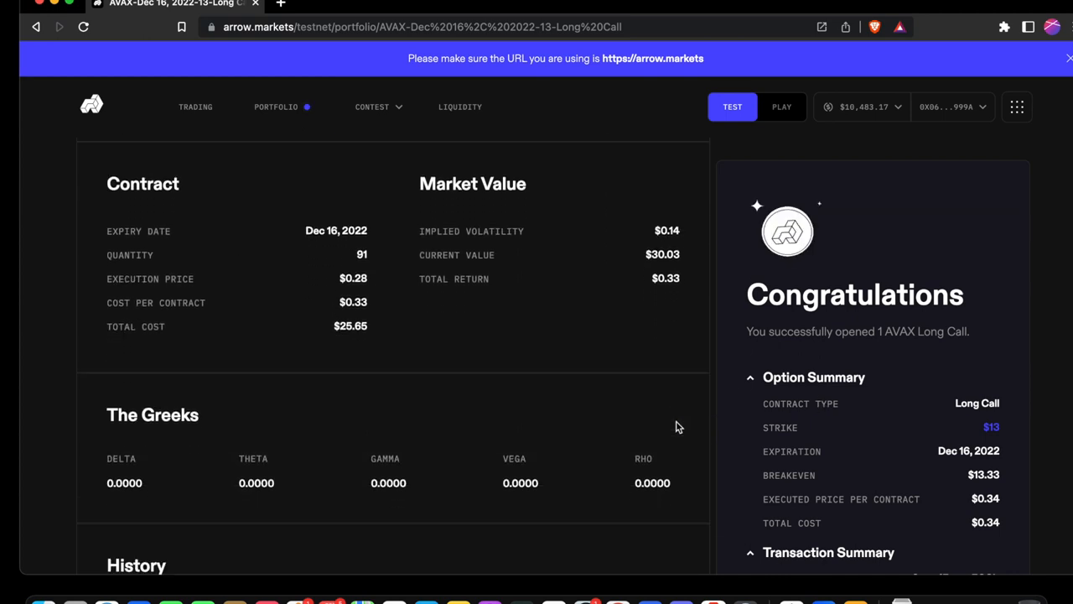
{"action": "scroll", "scroll_direction": "down", "scroll_amount": 3}
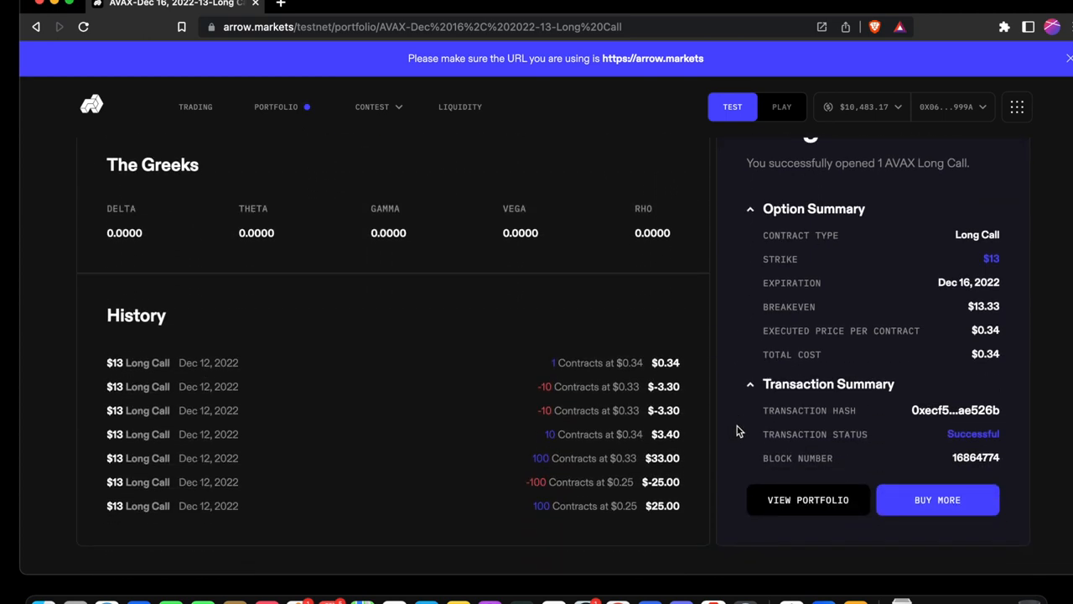
{"action": "mouse_move", "coordinate": [938, 505]}
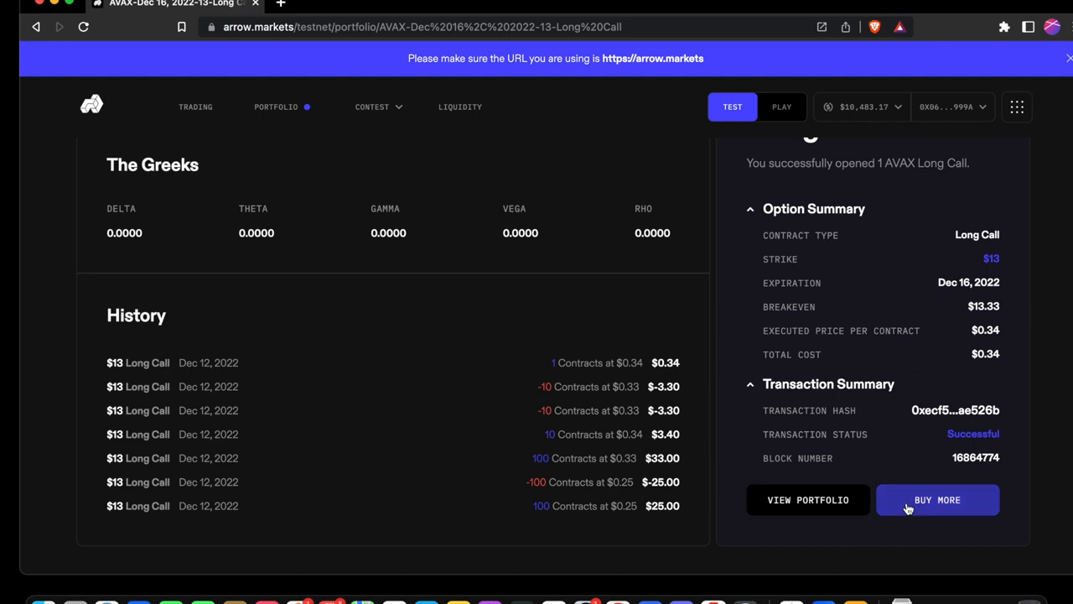
{"action": "left_click", "coordinate": [937, 499]}
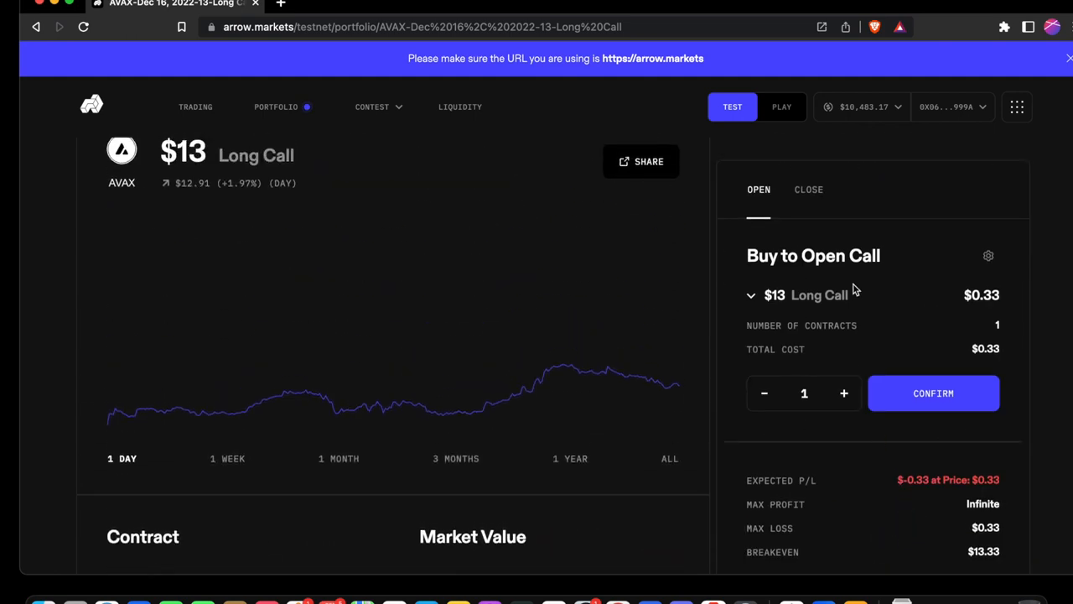
{"action": "mouse_move", "coordinate": [808, 190]}
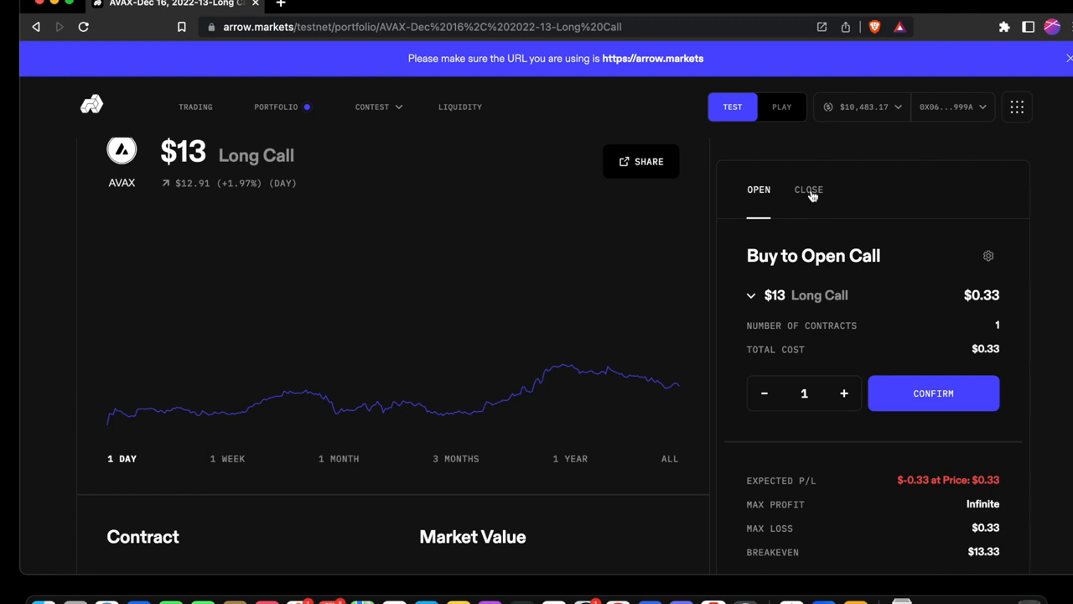
- Sell to close one AVAX $13 Long Call, signing the wallet request, and review the summary
{"action": "left_click", "coordinate": [808, 190]}
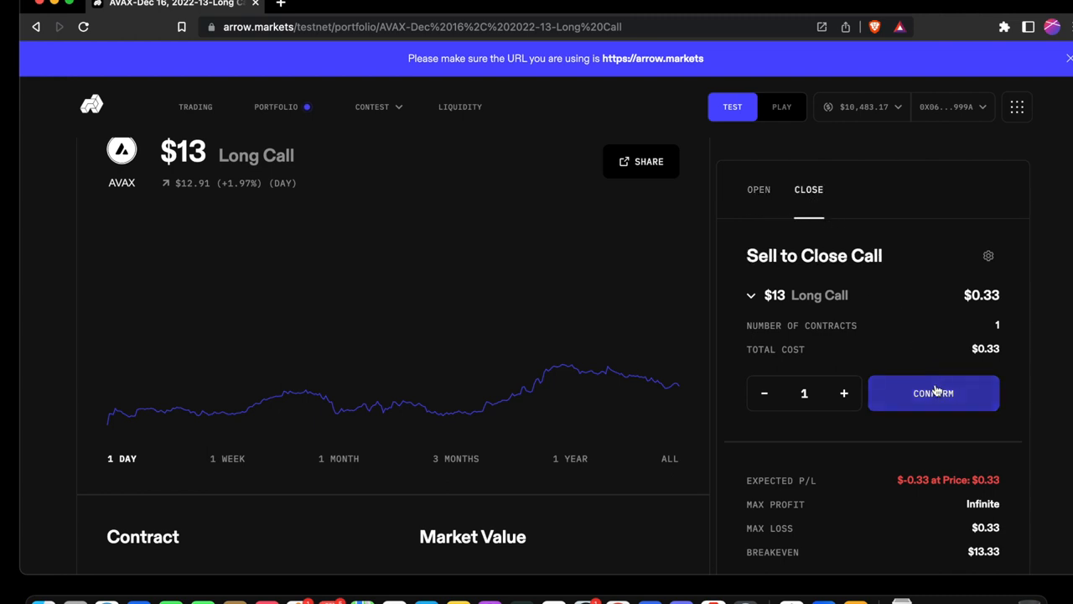
{"action": "left_click", "coordinate": [932, 393]}
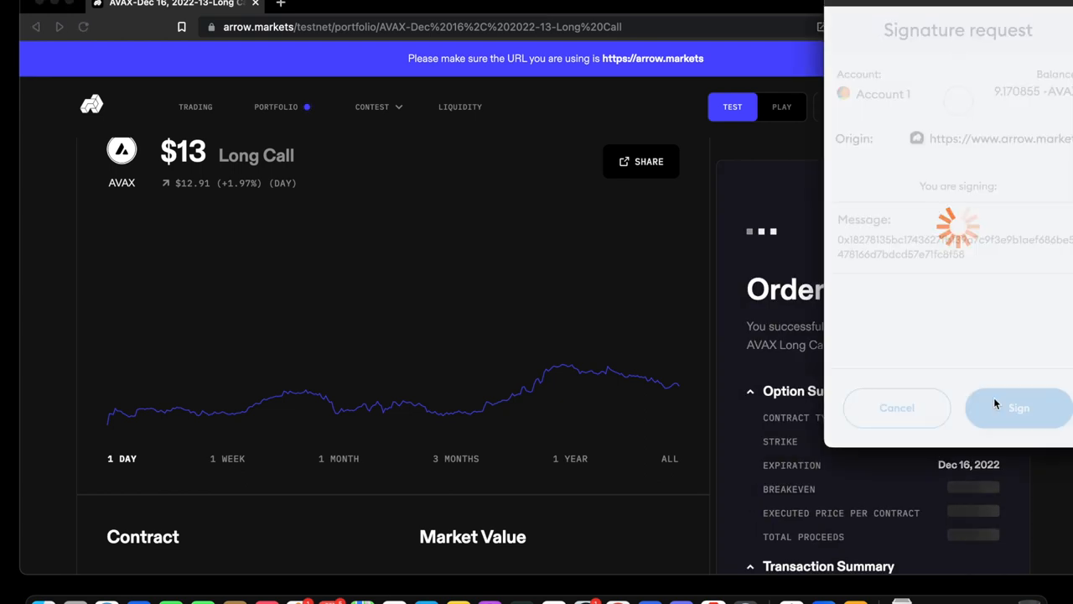
{"action": "left_click", "coordinate": [1018, 407]}
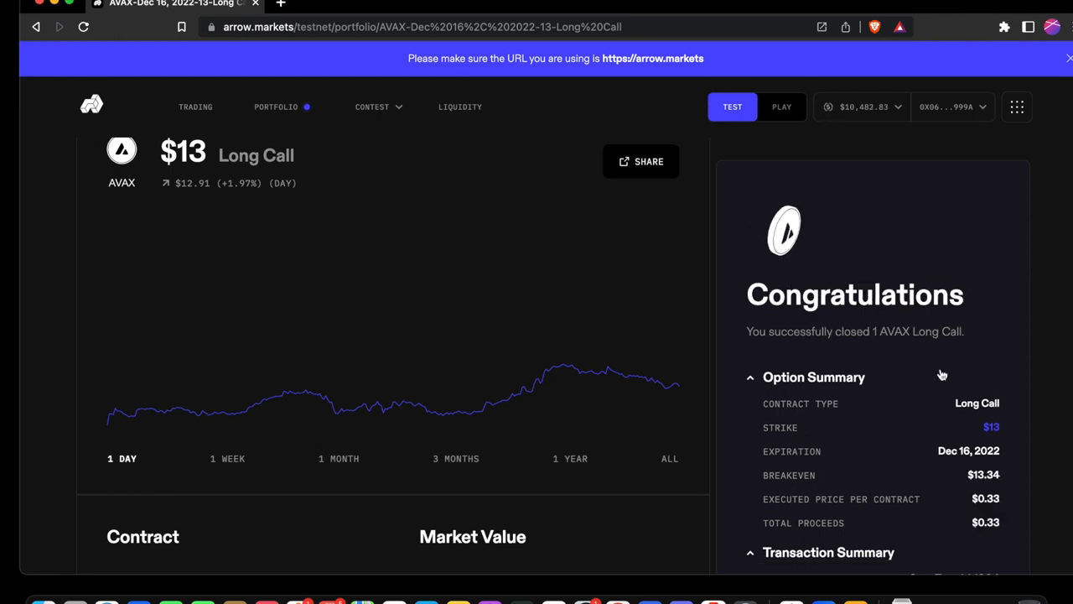
{"action": "scroll", "scroll_direction": "down", "scroll_amount": 3}
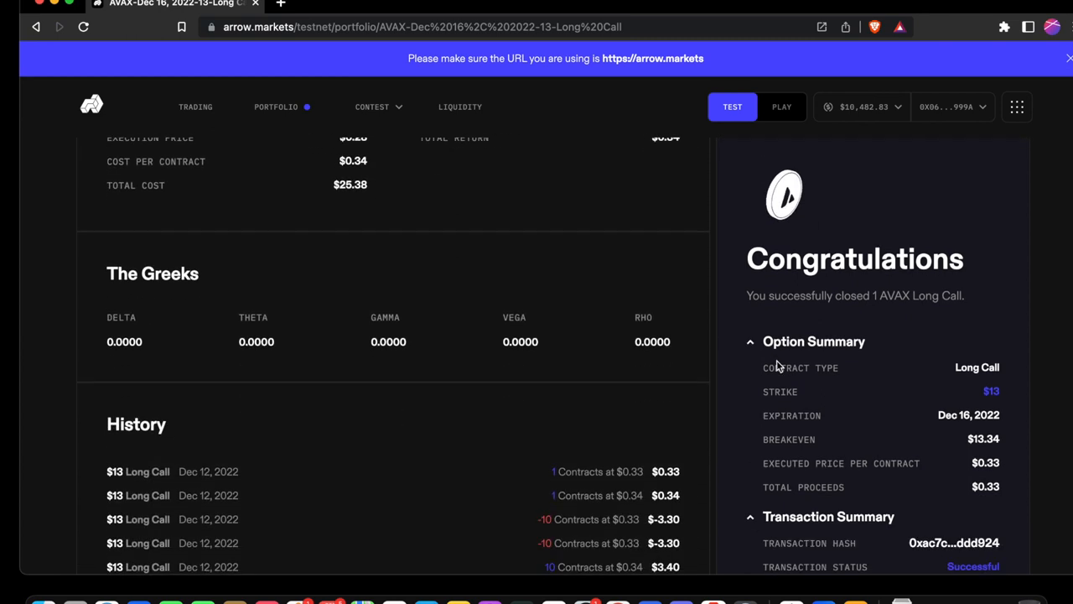
{"action": "scroll", "scroll_direction": "down", "scroll_amount": 3}
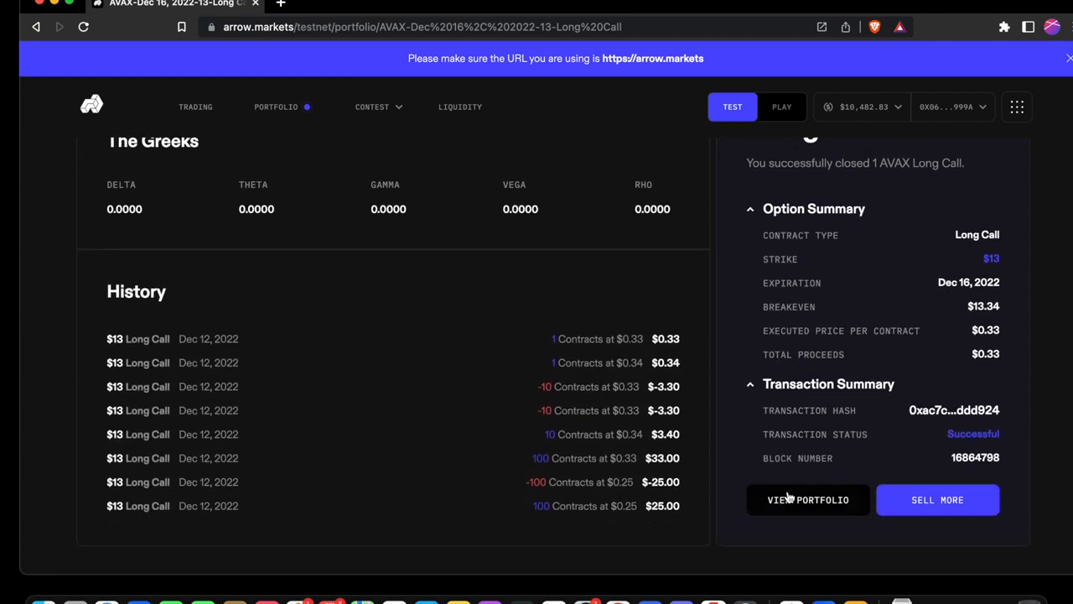
- Return to the portfolio and scroll to the Open Positions table
{"action": "left_click", "coordinate": [808, 500]}
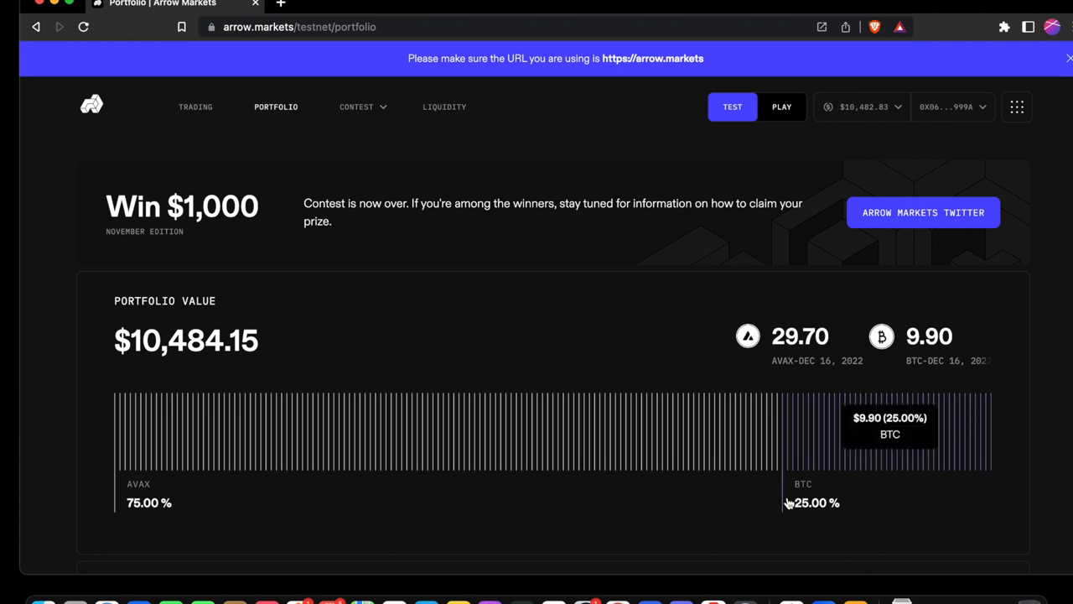
{"action": "scroll", "scroll_direction": "down", "scroll_amount": 3}
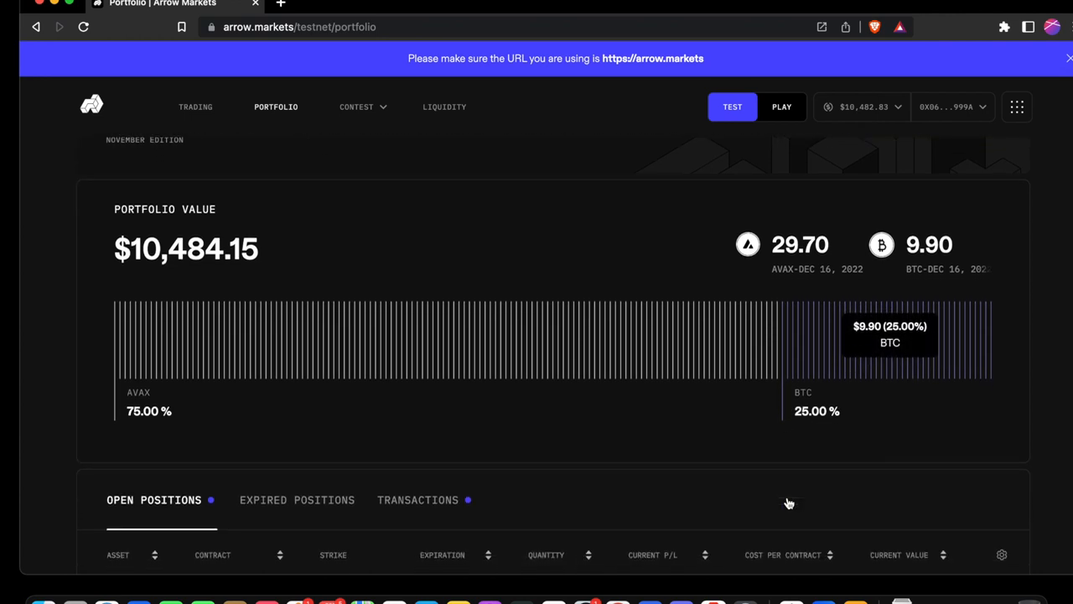
{"action": "scroll", "scroll_direction": "down", "scroll_amount": 3}
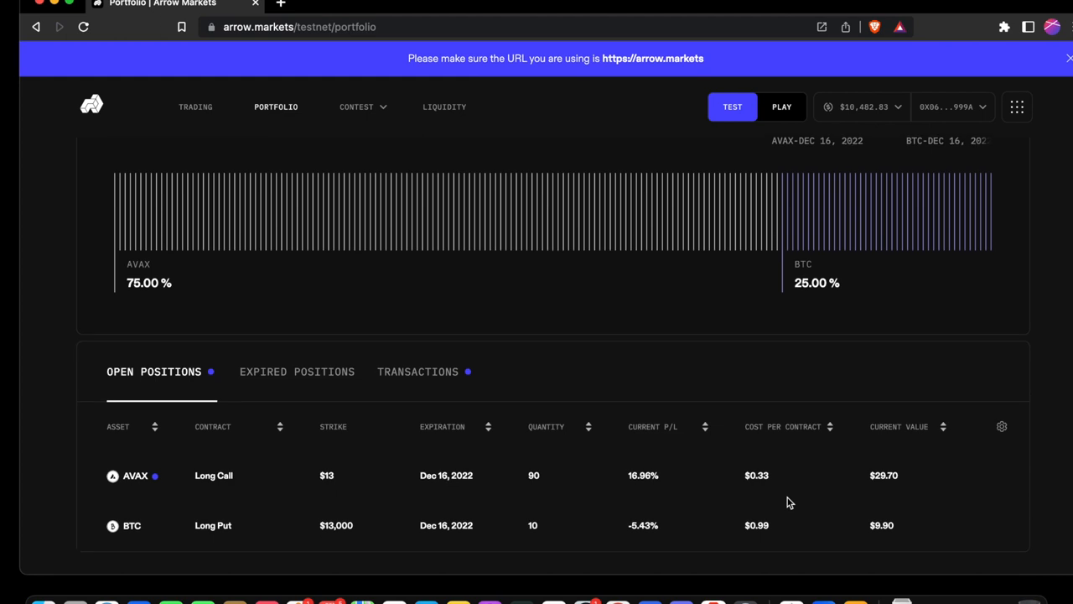
{"action": "mouse_move", "coordinate": [418, 372]}
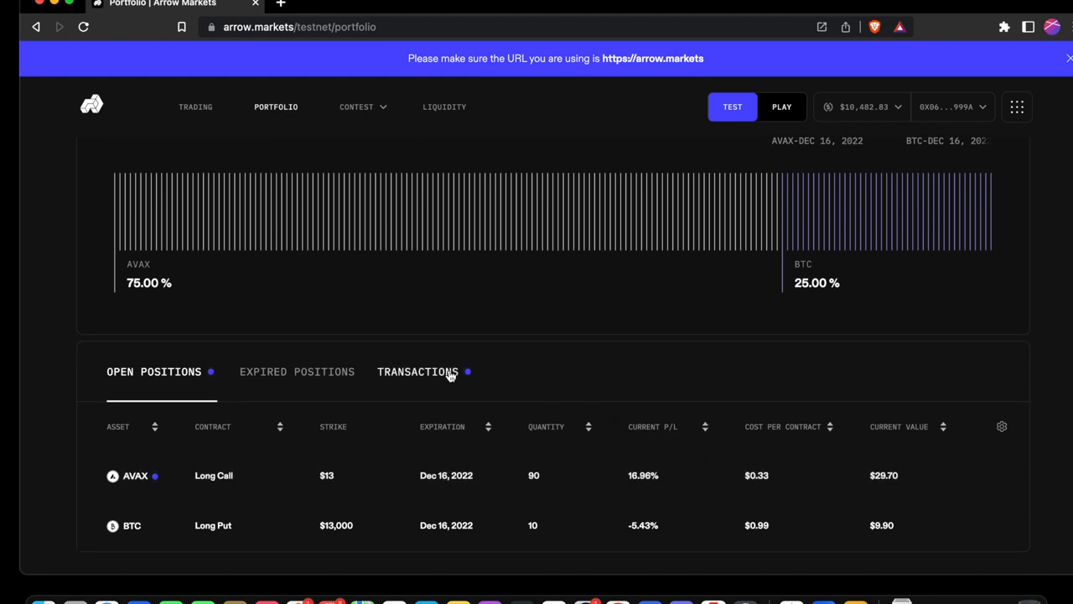
- Show the Transactions list and scroll through the AVAX call and BTC put trades
{"action": "left_click", "coordinate": [418, 372]}
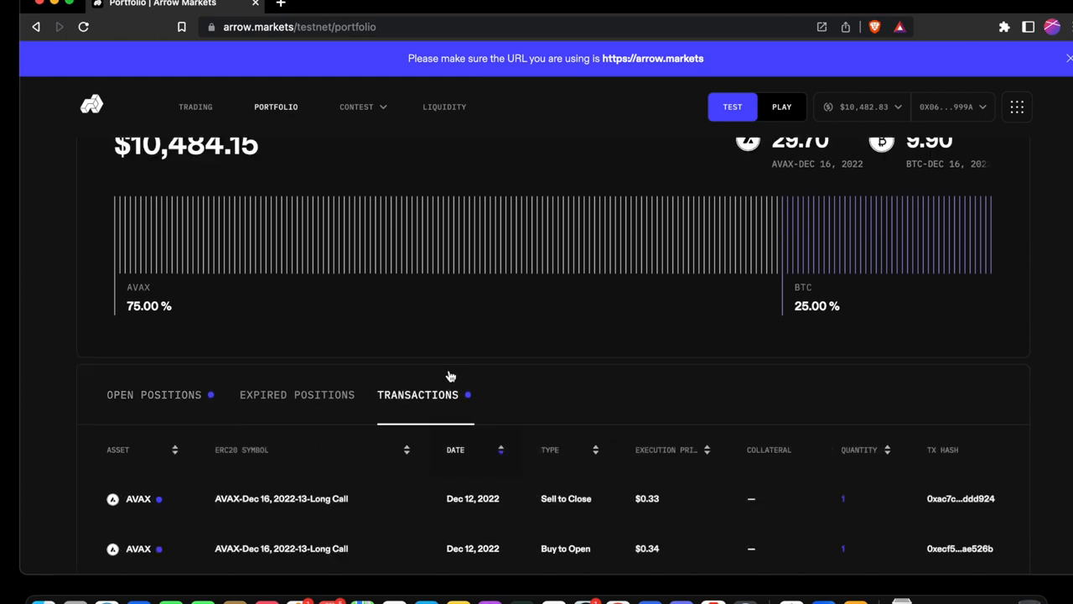
{"action": "scroll", "scroll_direction": "down", "scroll_amount": 3}
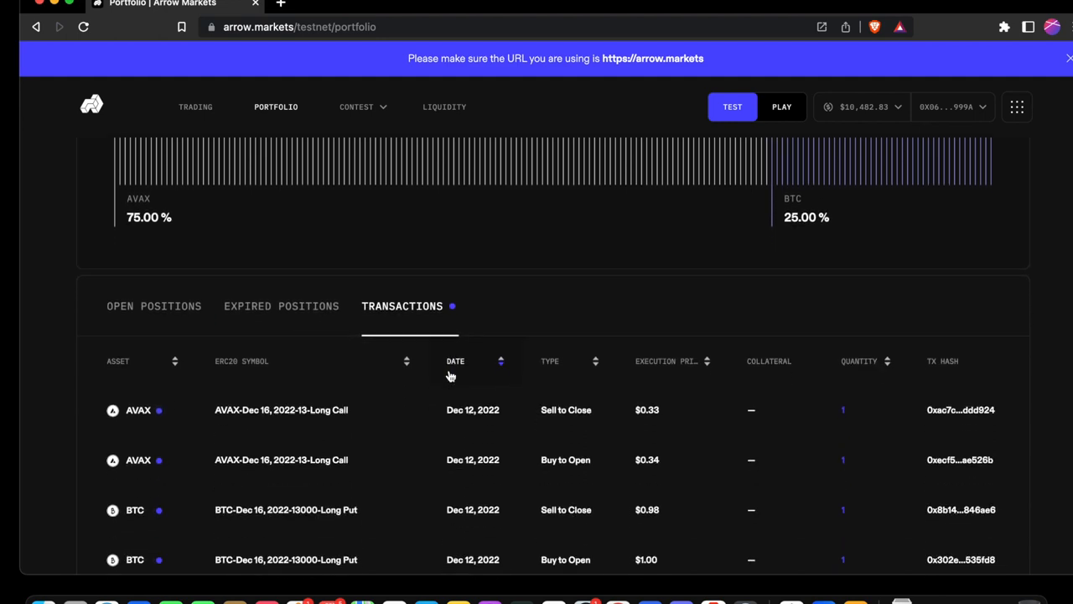
{"action": "scroll", "scroll_direction": "down", "scroll_amount": 3}
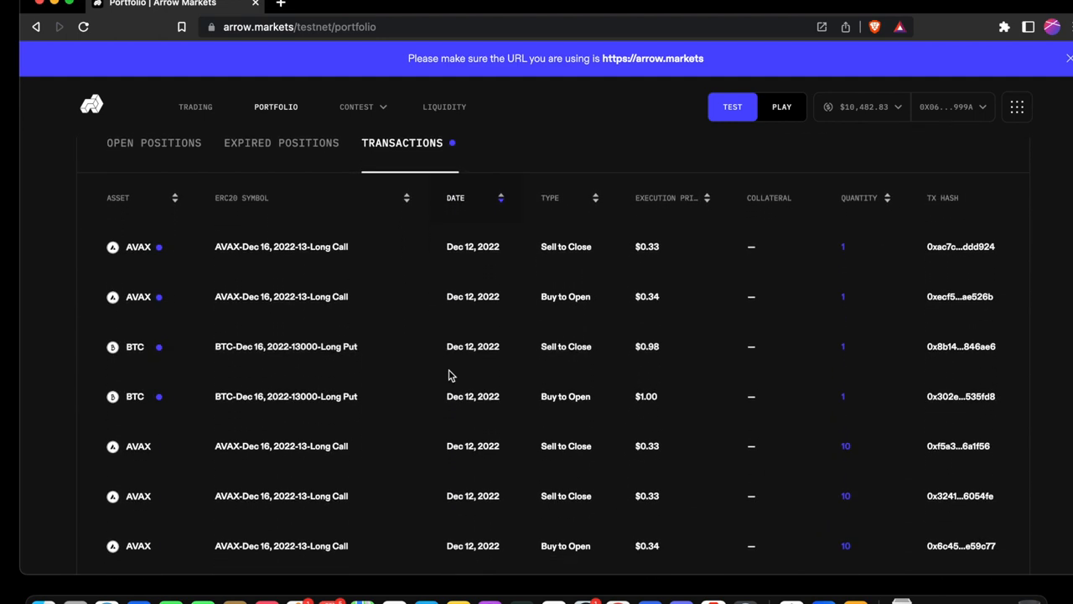
{"action": "scroll", "scroll_direction": "down", "scroll_amount": 3}
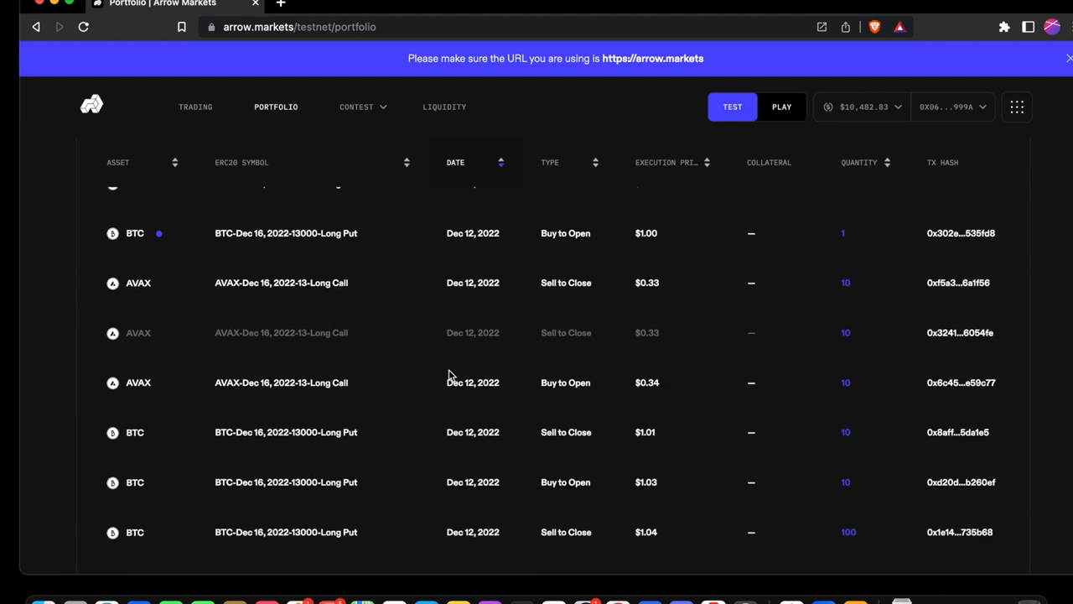
{"action": "scroll", "scroll_direction": "down", "scroll_amount": 3}
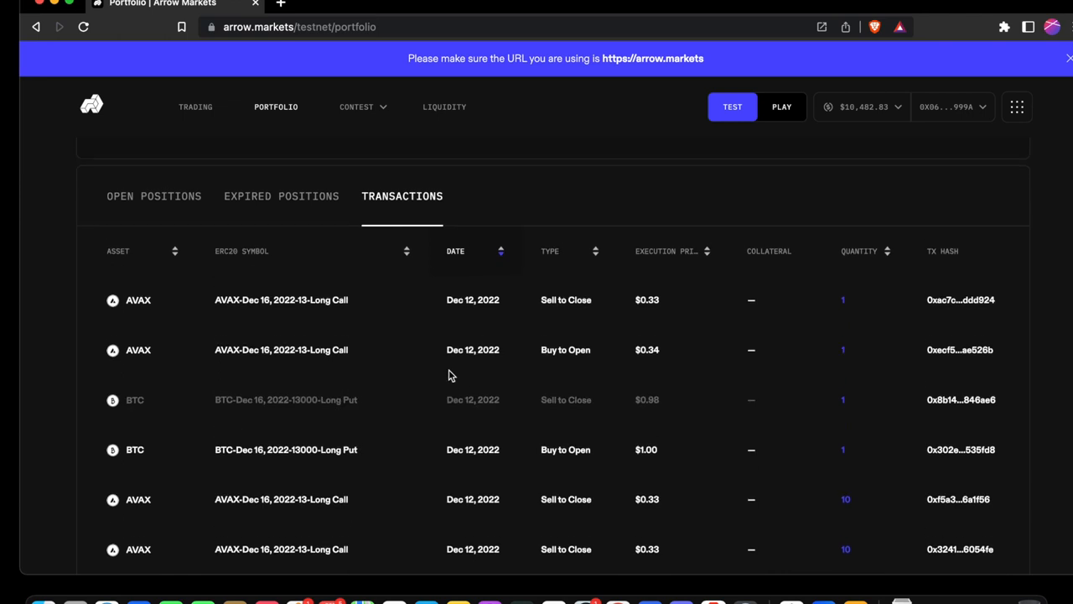
{"action": "mouse_move", "coordinate": [361, 226]}
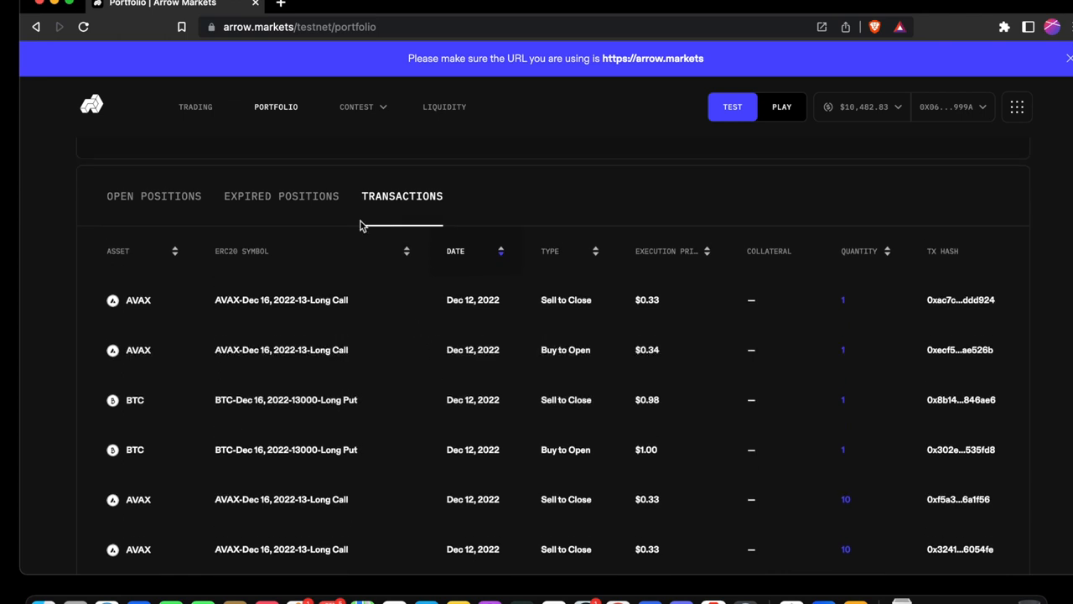
{"action": "mouse_move", "coordinate": [195, 107]}
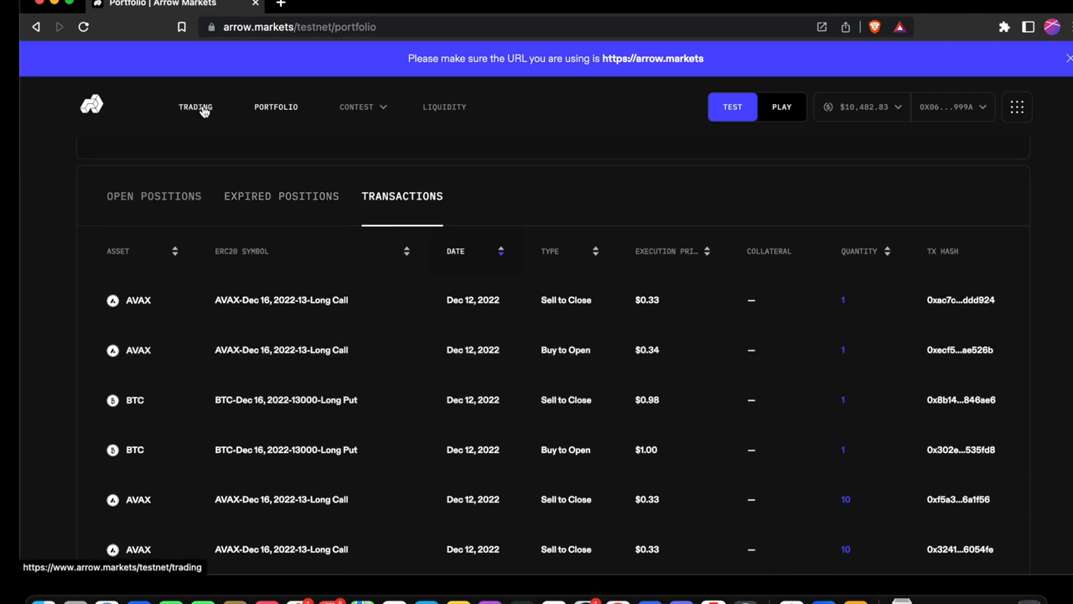
- Return to the Trading page showing the contest banner and AVAX and BTC price cards
{"action": "left_click", "coordinate": [195, 107]}
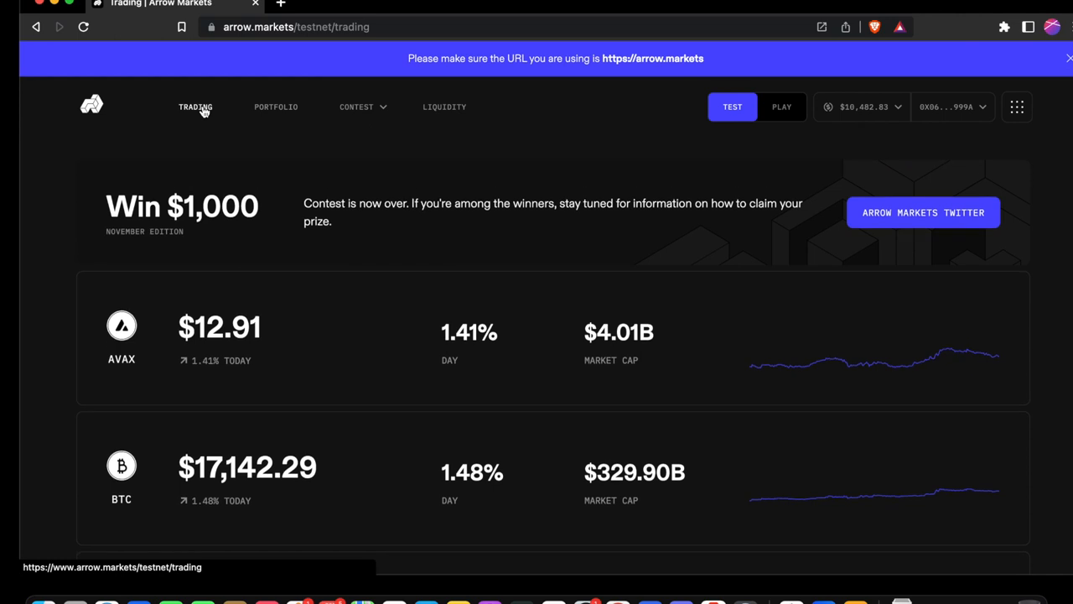
{"action": "mouse_move", "coordinate": [533, 44]}
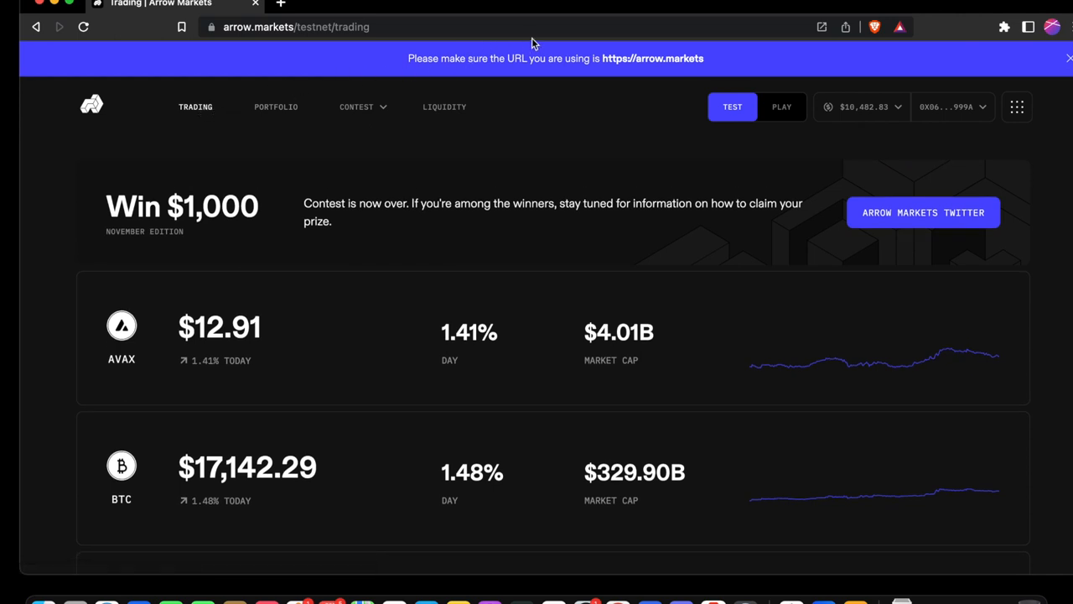